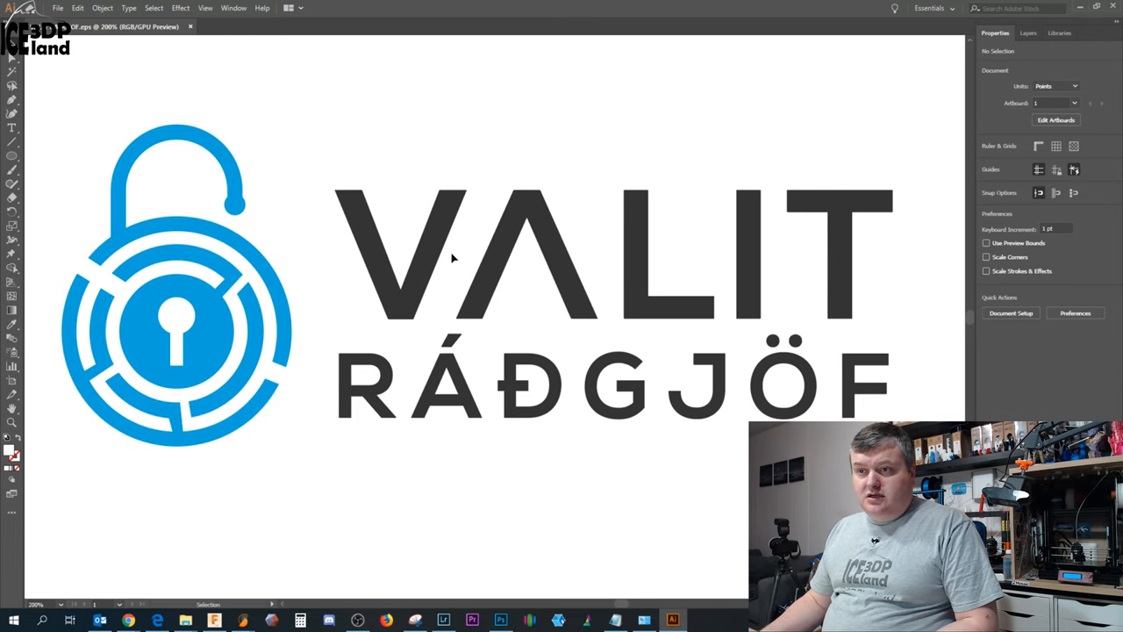
pyautogui.moveTo(728, 382)
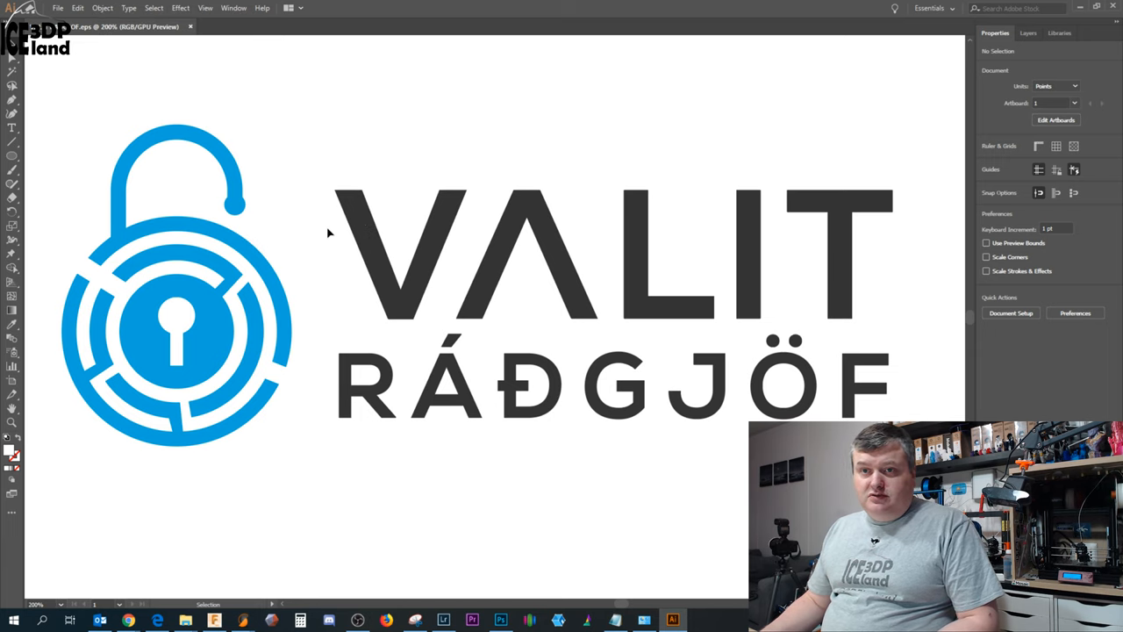
# Select the VALIT RÁÐGJÖF logo group and bring up its context menu to ungroup it
pyautogui.click(377, 237)
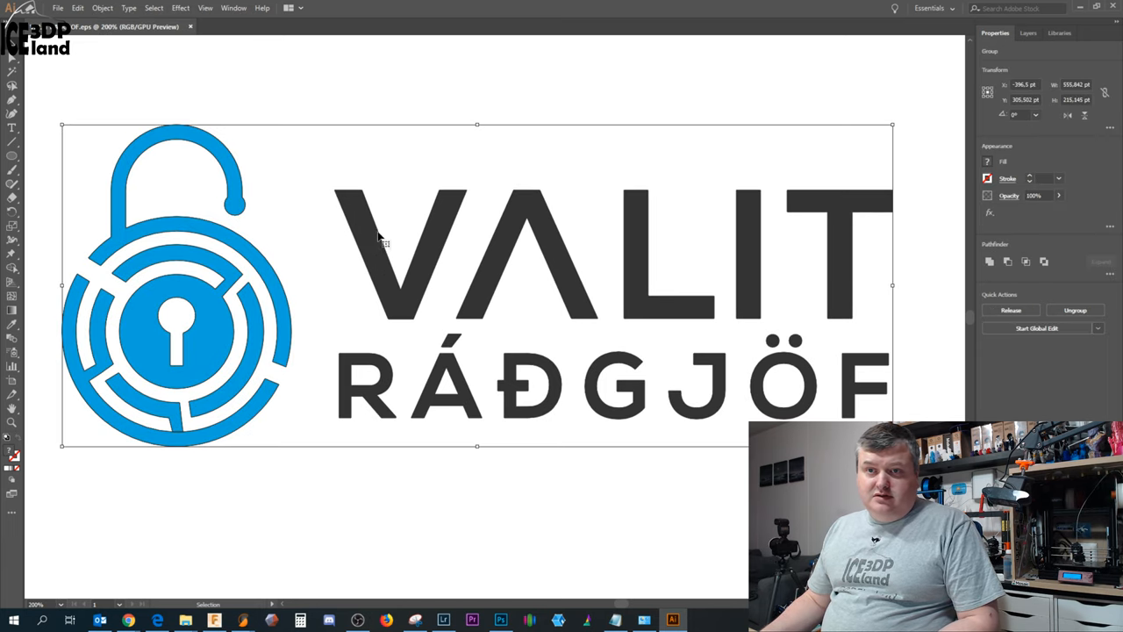
pyautogui.rightClick(379, 237)
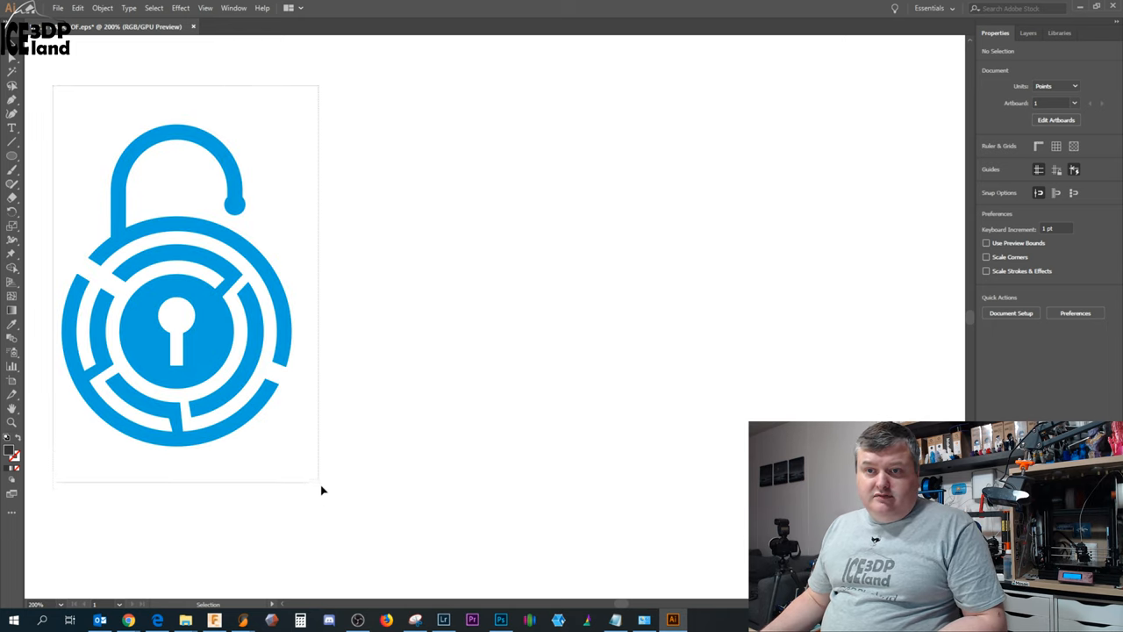
# Select the padlock and save it as VALIT RADGJOF.svg in SVG format
pyautogui.click(175, 281)
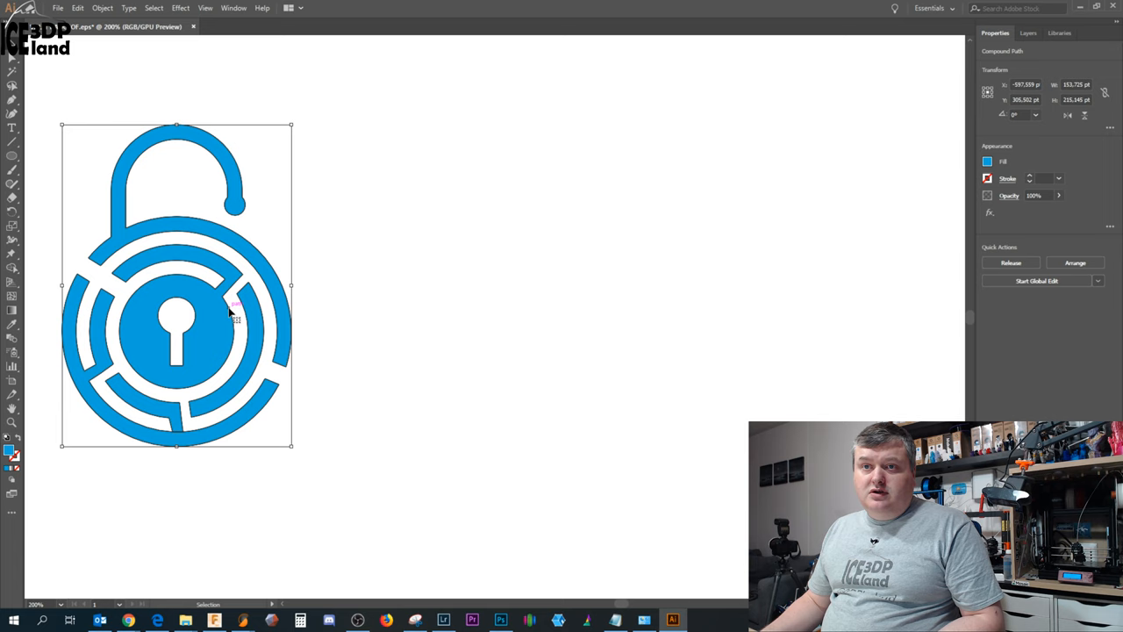
pyautogui.click(58, 8)
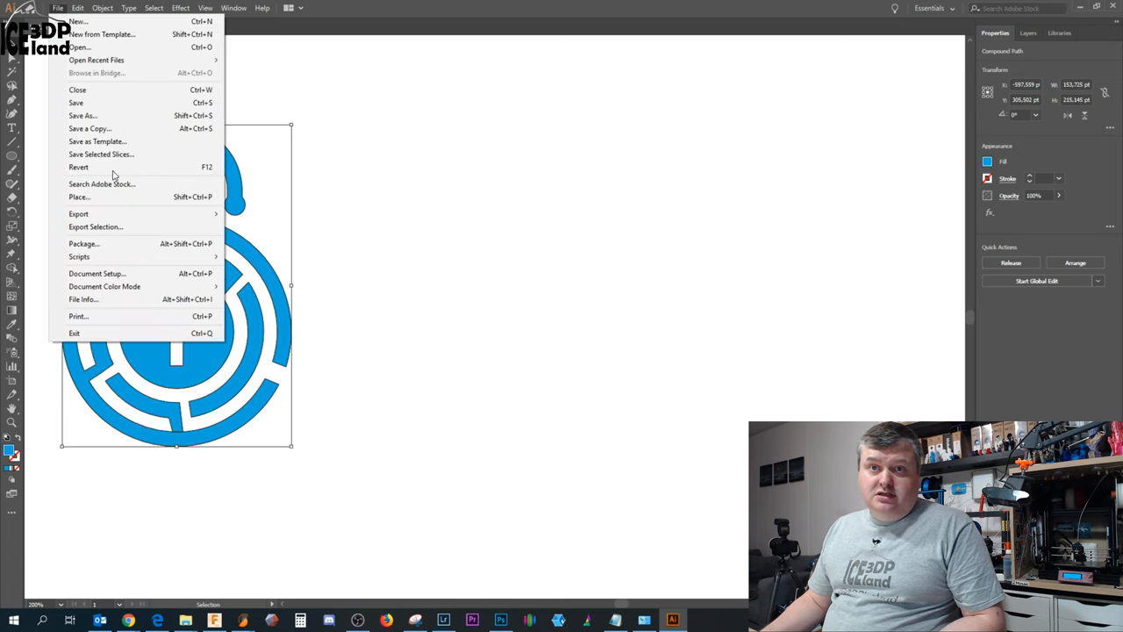
pyautogui.click(82, 115)
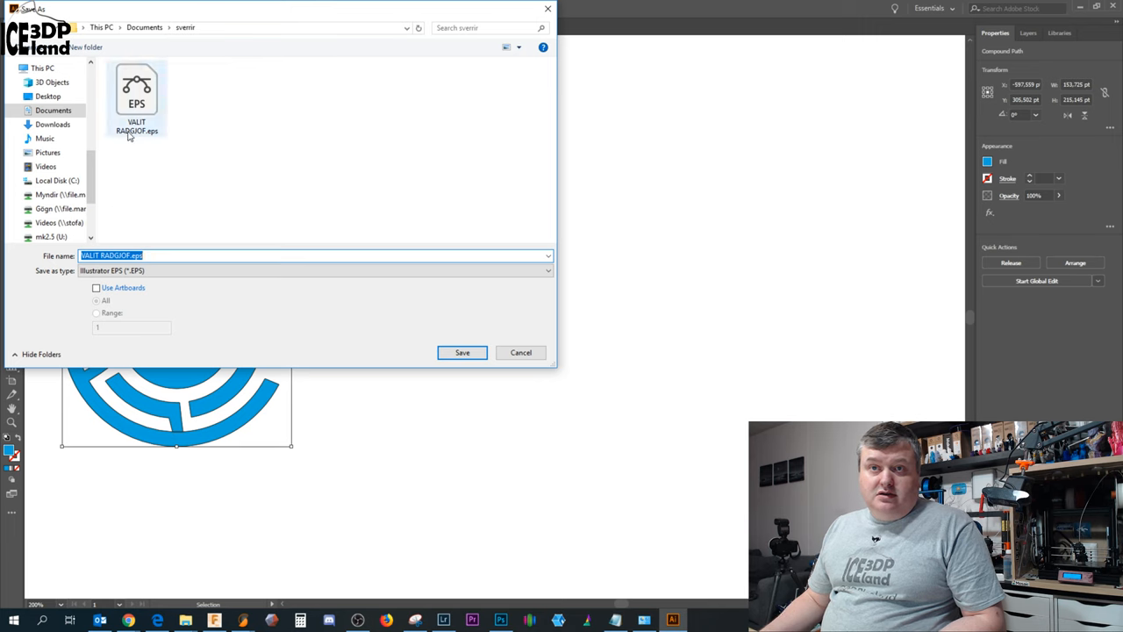
pyautogui.click(313, 270)
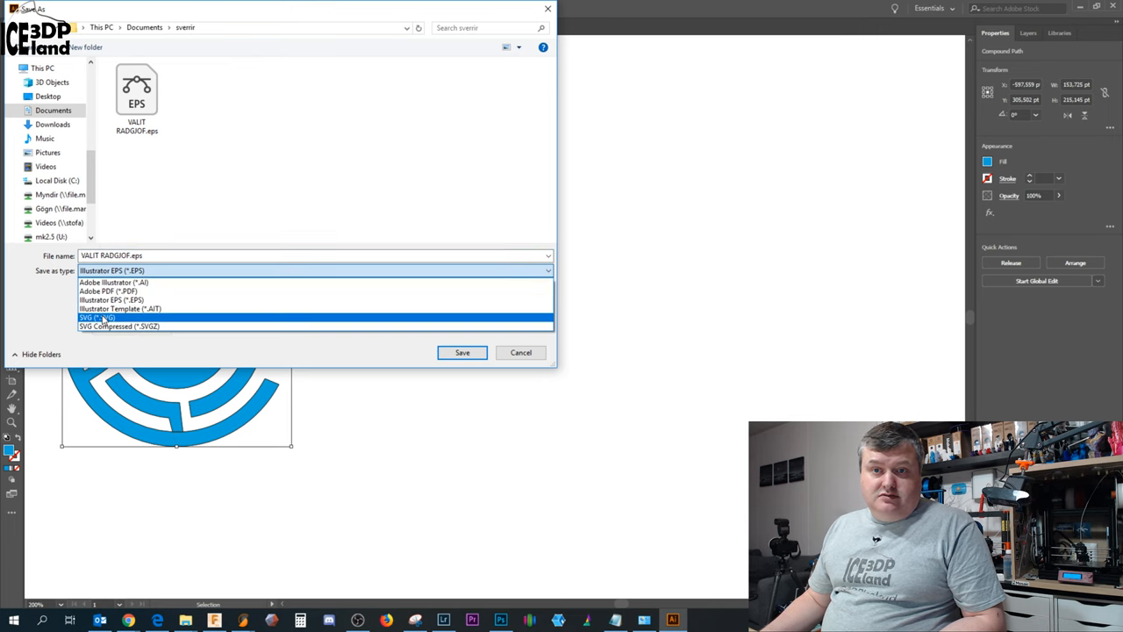
pyautogui.click(96, 318)
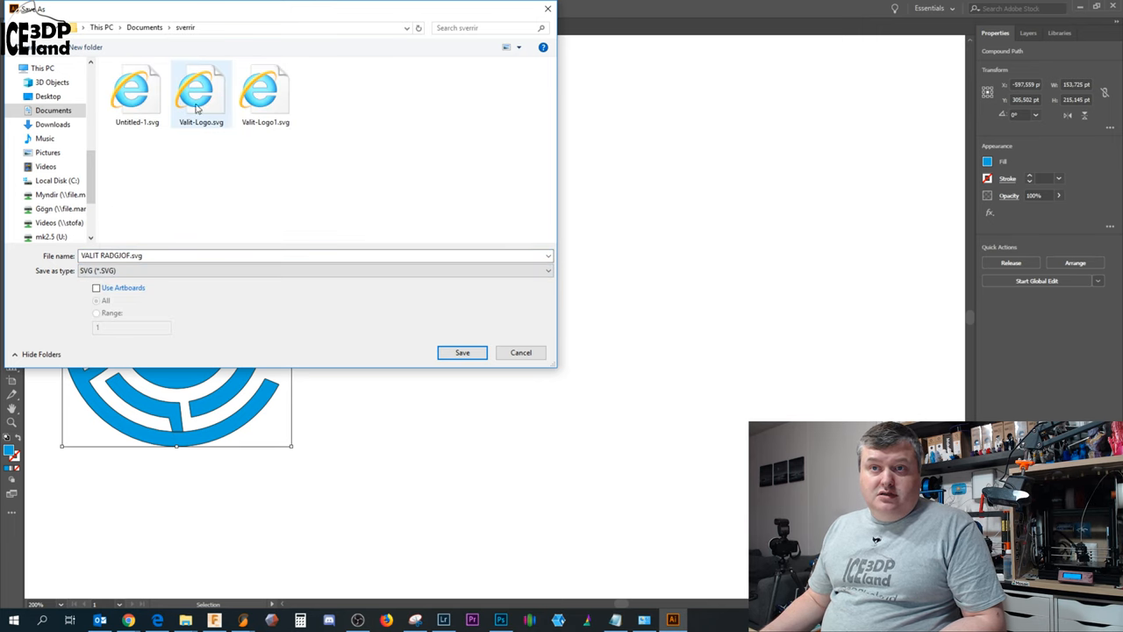
pyautogui.click(462, 352)
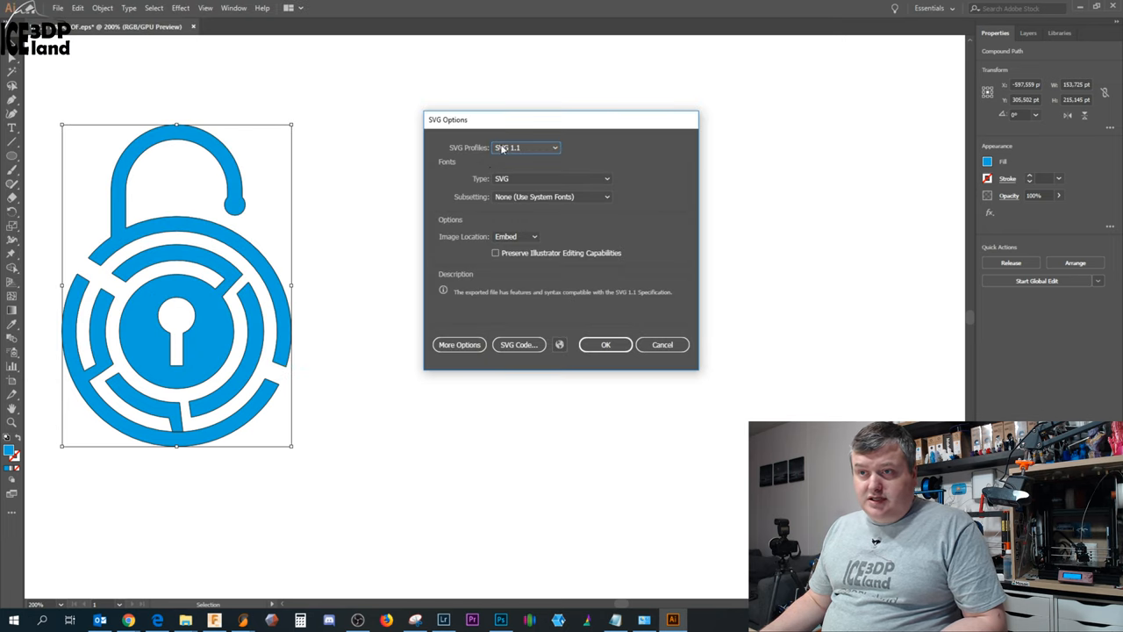
pyautogui.moveTo(493, 162)
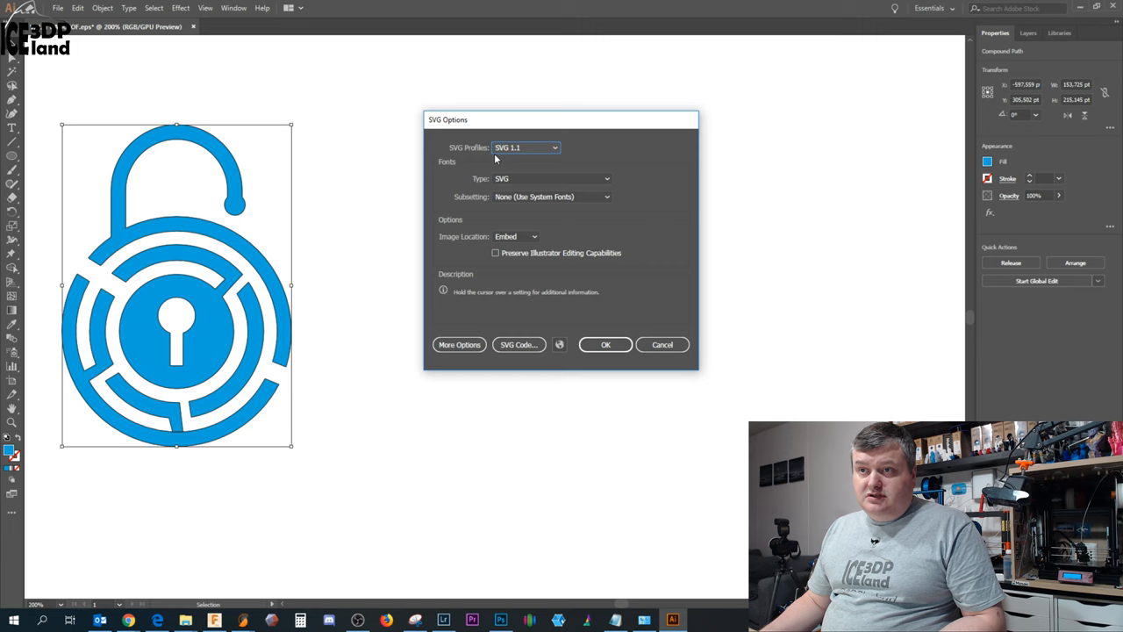
pyautogui.moveTo(521, 165)
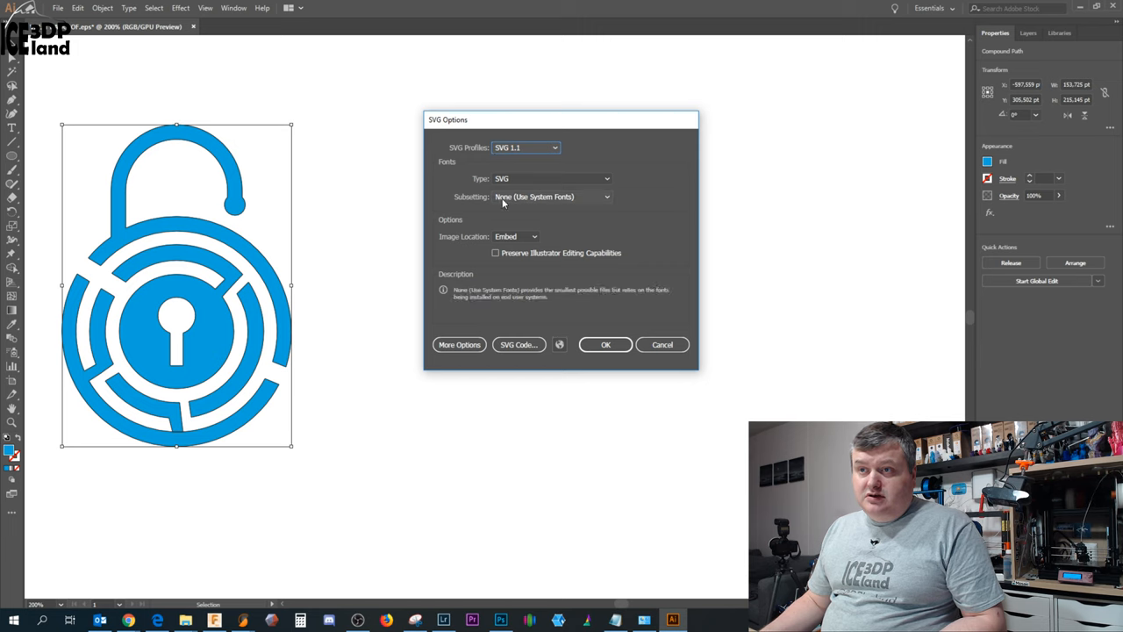
pyautogui.moveTo(489, 209)
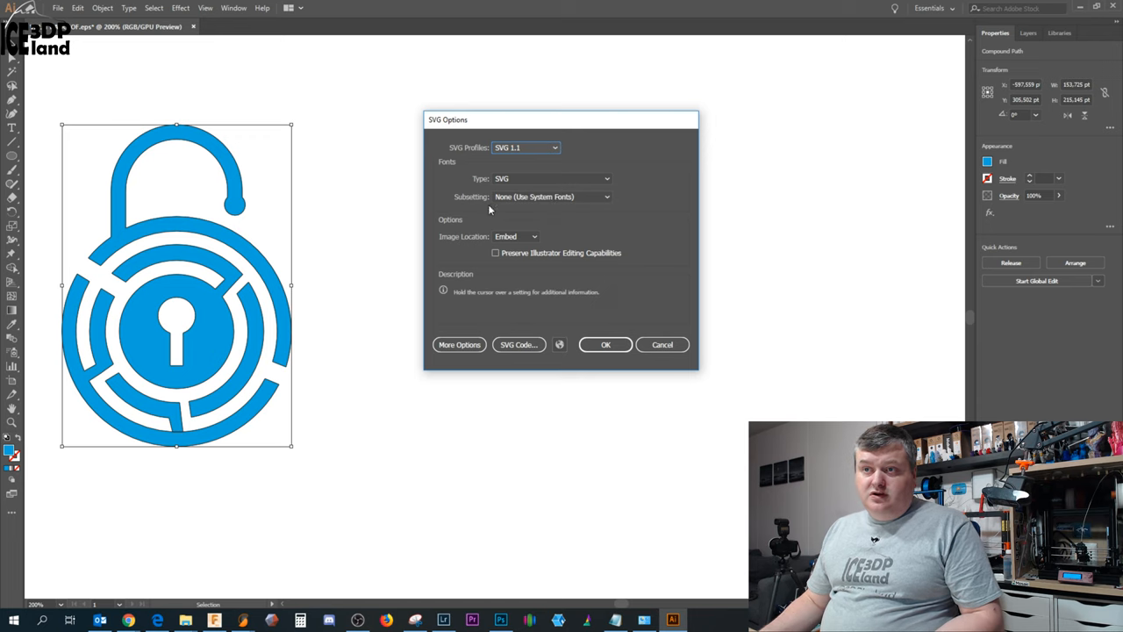
pyautogui.moveTo(534, 197)
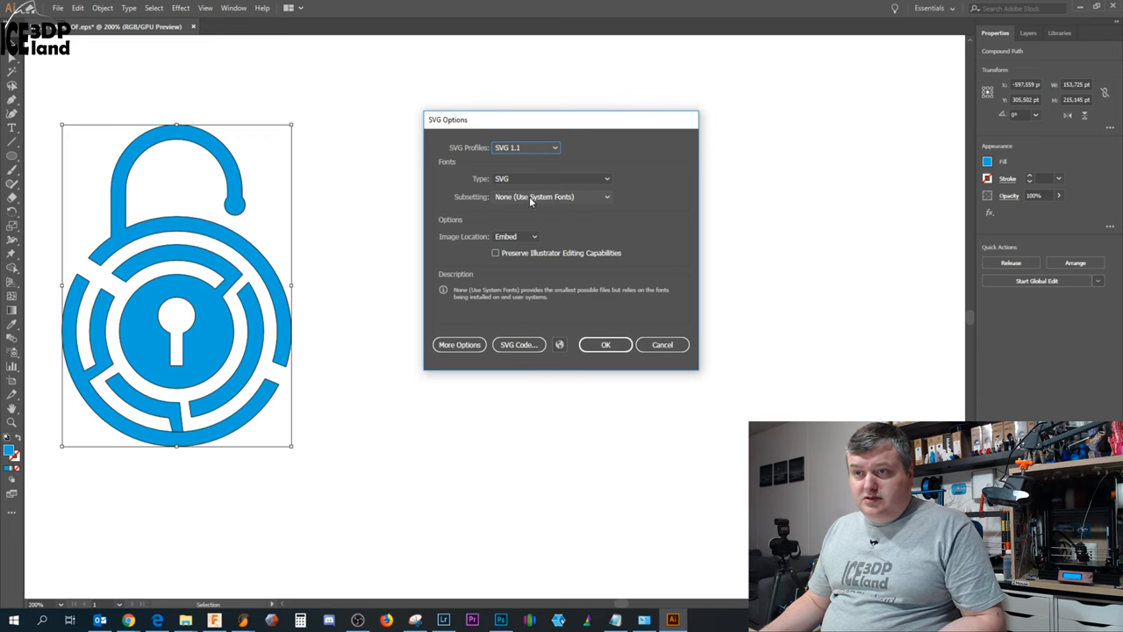
# Accept the SVG options, then start Insert SVG in Fusion and browse to the logo folder
pyautogui.click(605, 344)
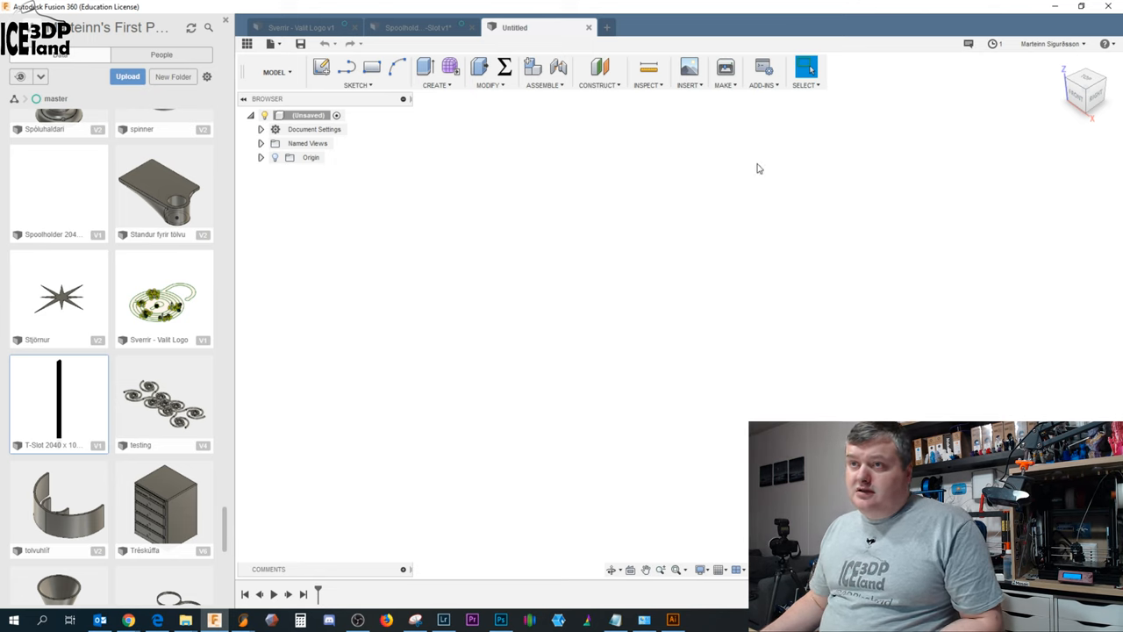
pyautogui.moveTo(703, 197)
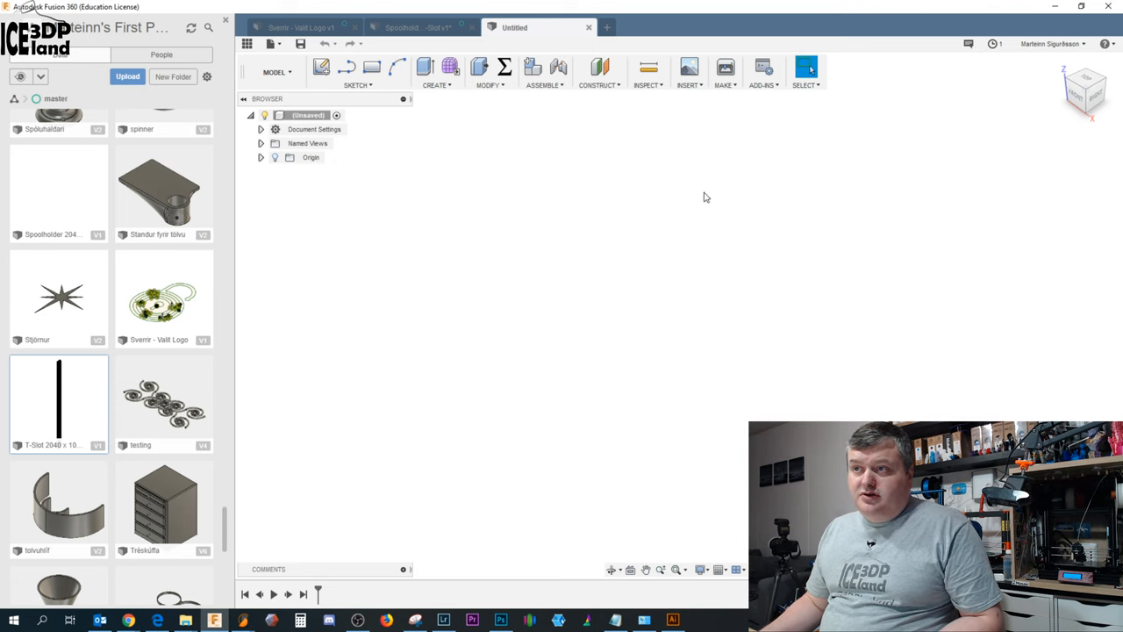
pyautogui.click(690, 72)
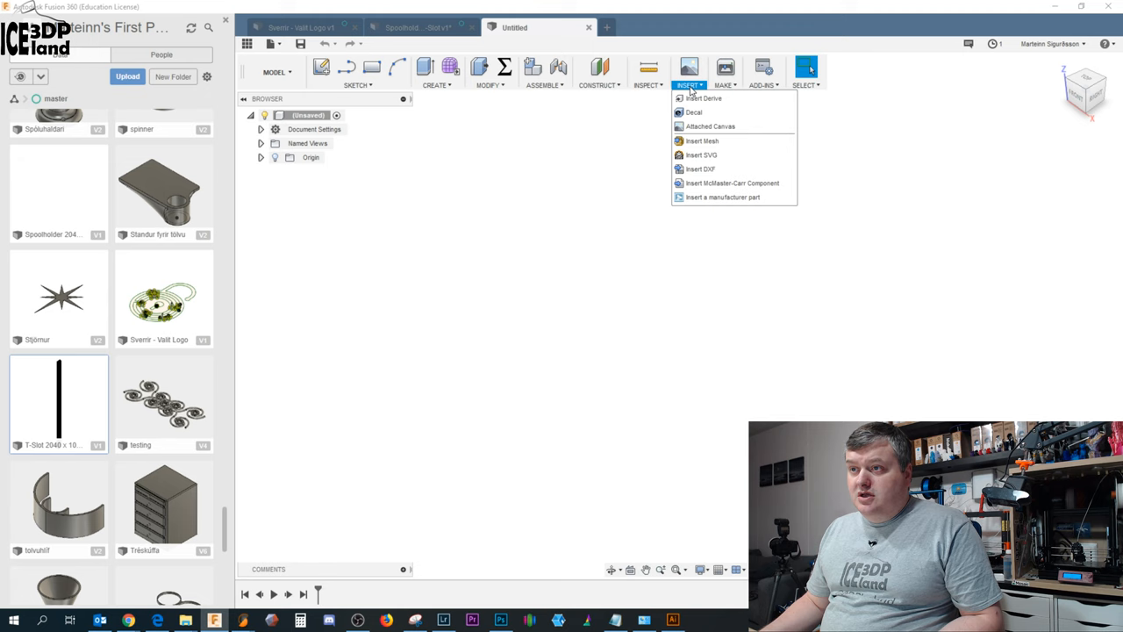
pyautogui.moveTo(701, 155)
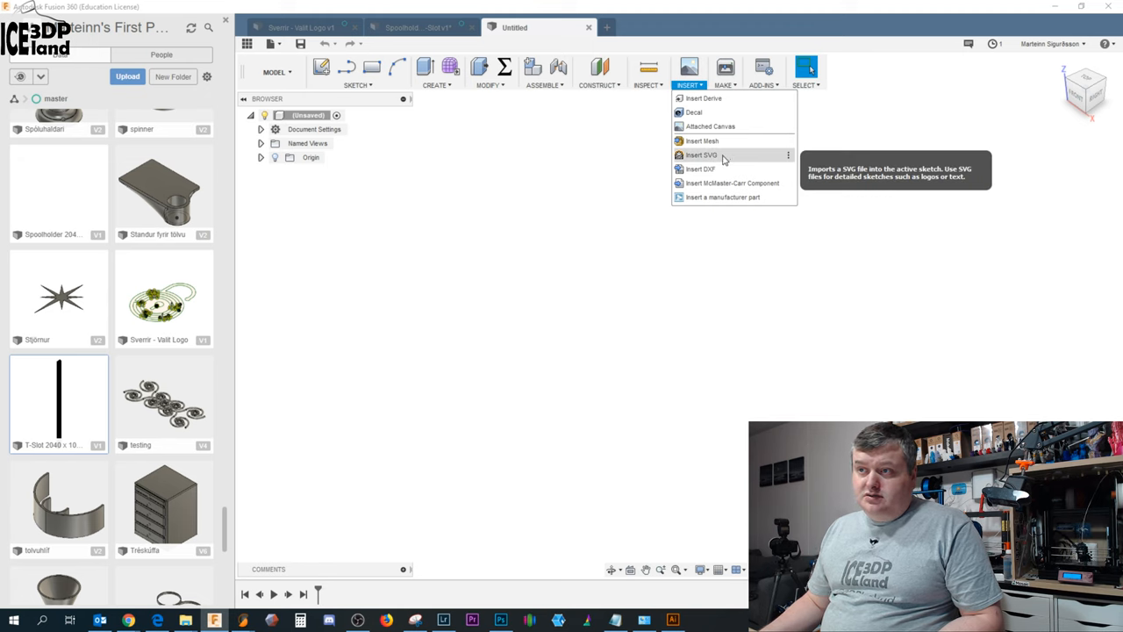
pyautogui.click(701, 154)
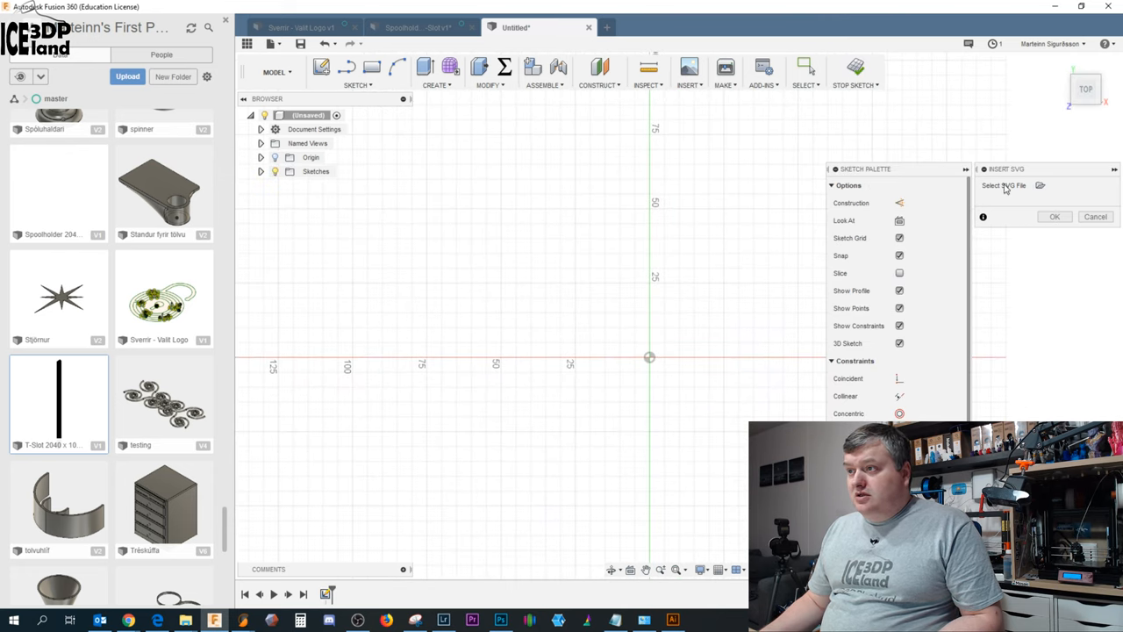
pyautogui.click(1040, 185)
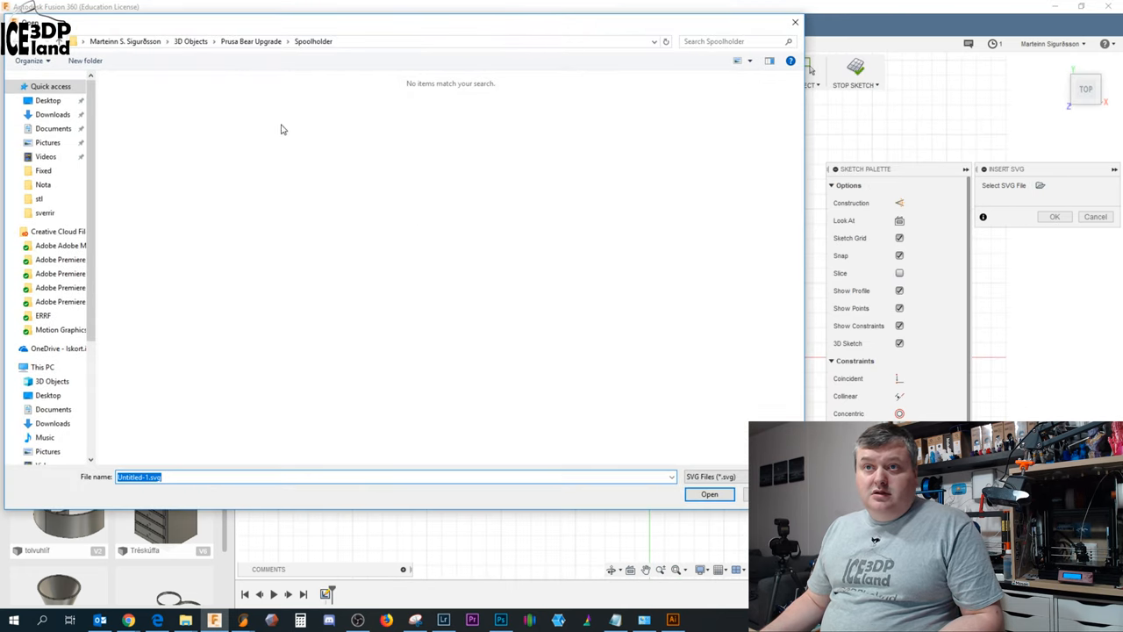
pyautogui.click(44, 212)
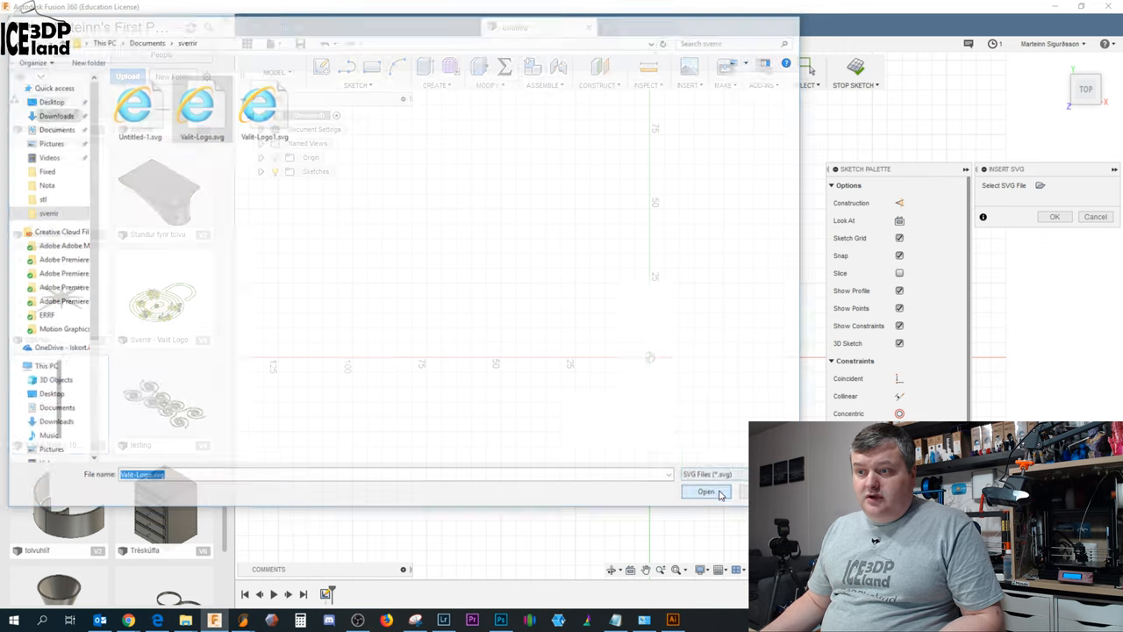
# Import Valit-Logo.svg into the sketch and dimension a ring gap at about 2.575
pyautogui.click(706, 492)
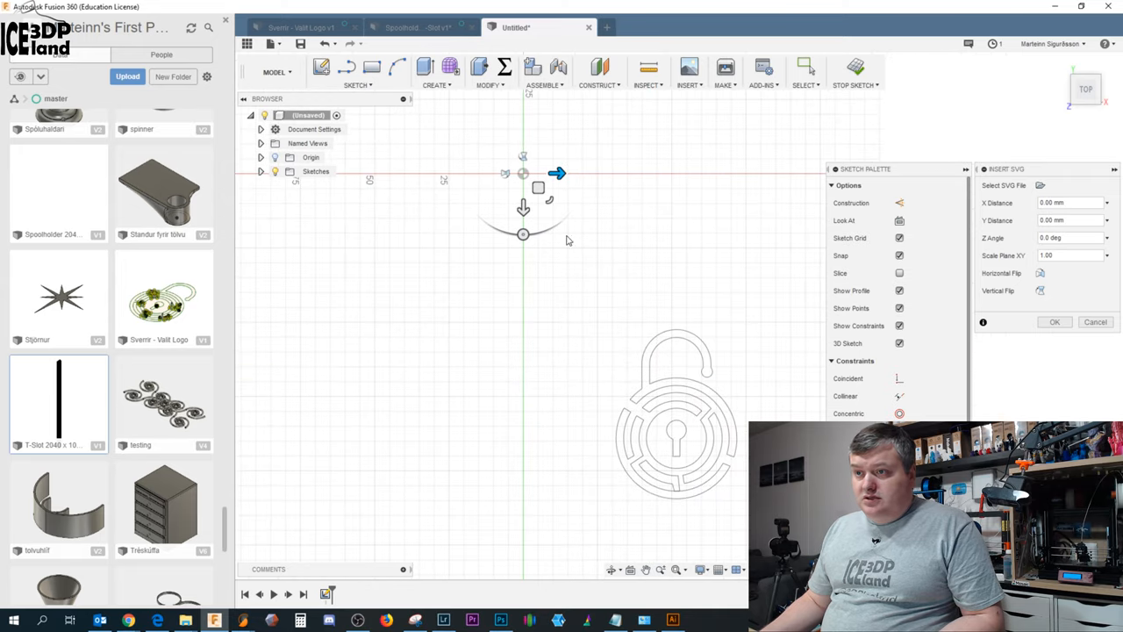
pyautogui.moveTo(572, 219)
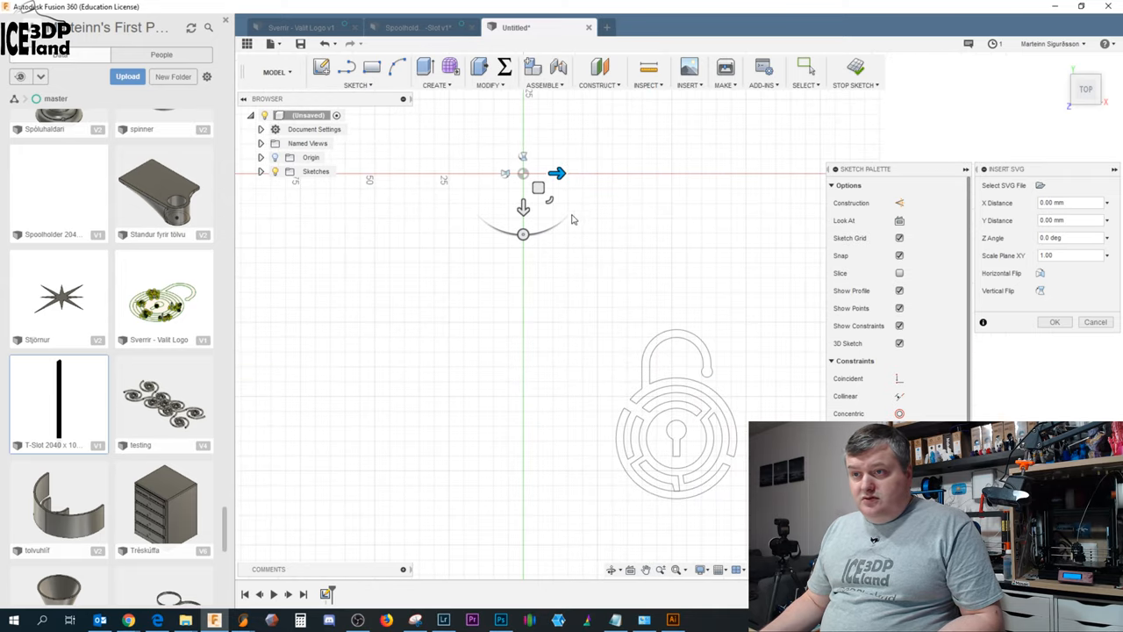
pyautogui.moveTo(518, 185)
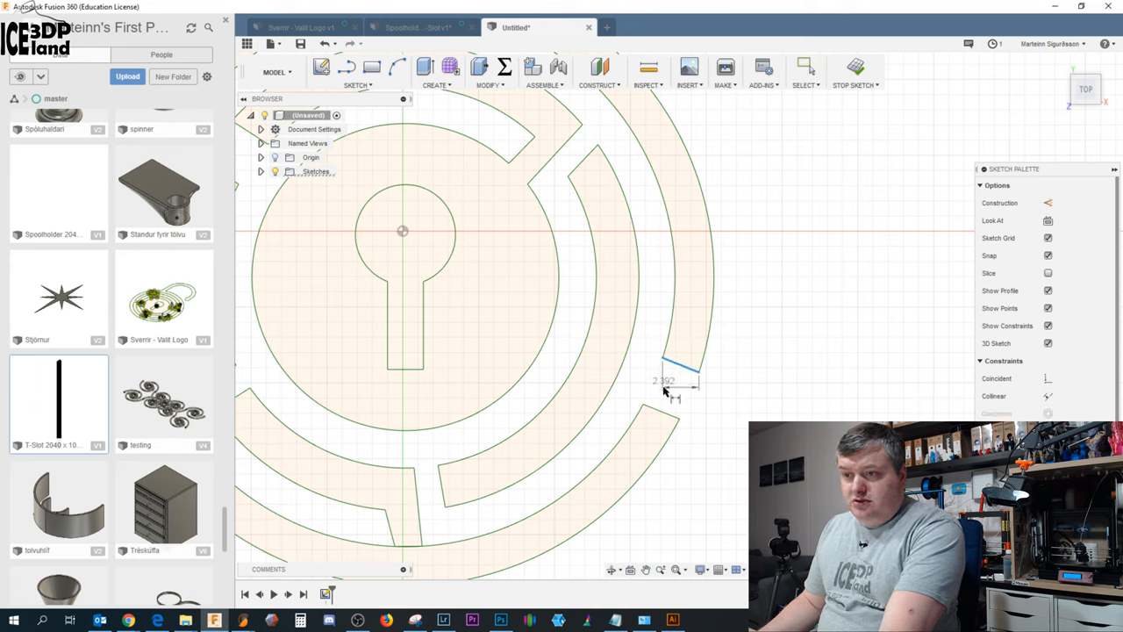
pyautogui.click(675, 381)
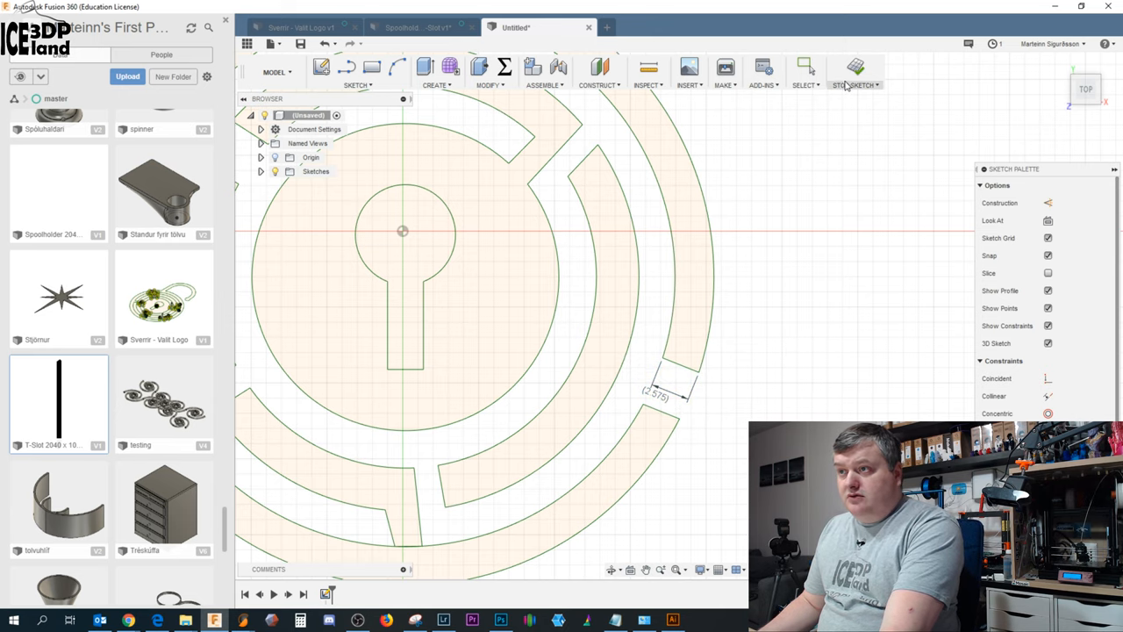
# Stop the sketch, extrude the logo profiles 2 mm into four bodies, and expand Bodies
pyautogui.click(685, 246)
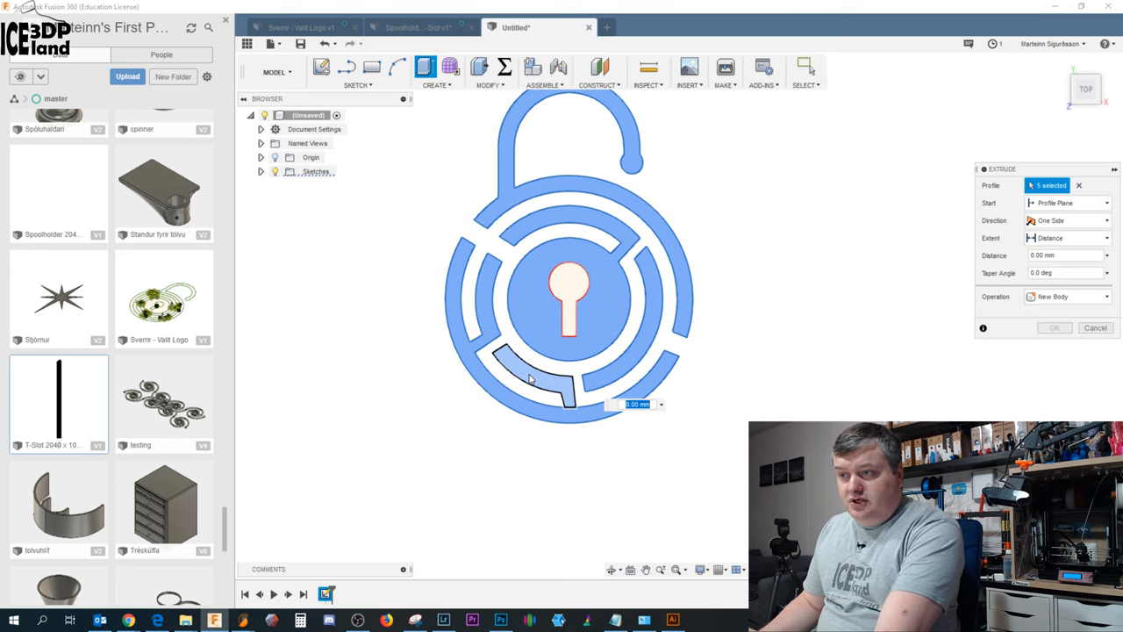
pyautogui.write('2')
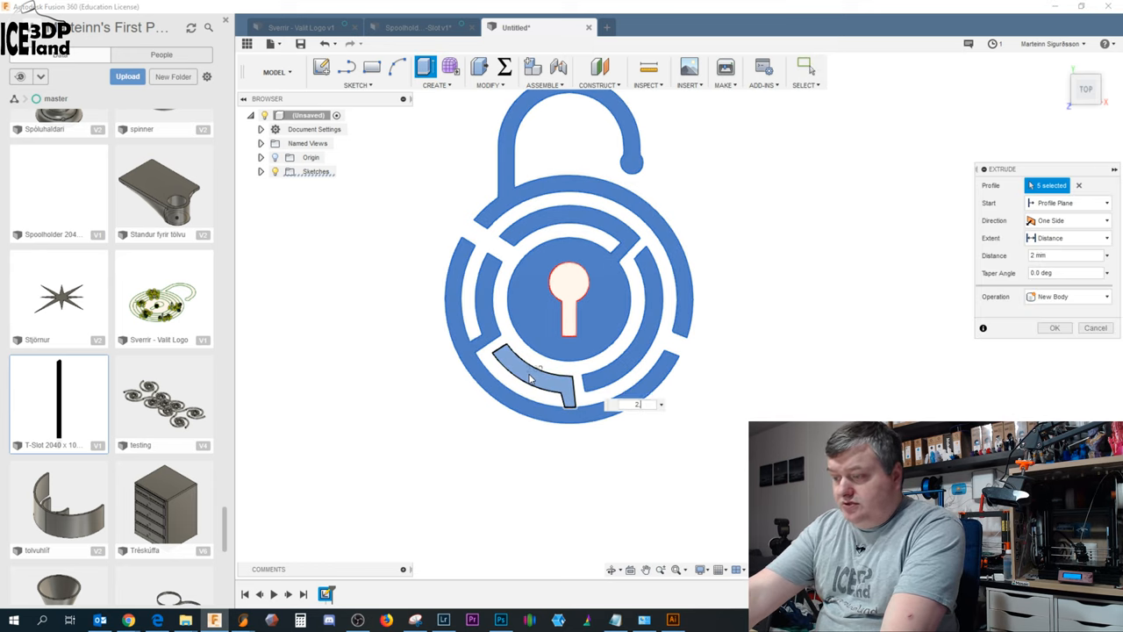
pyautogui.click(1055, 327)
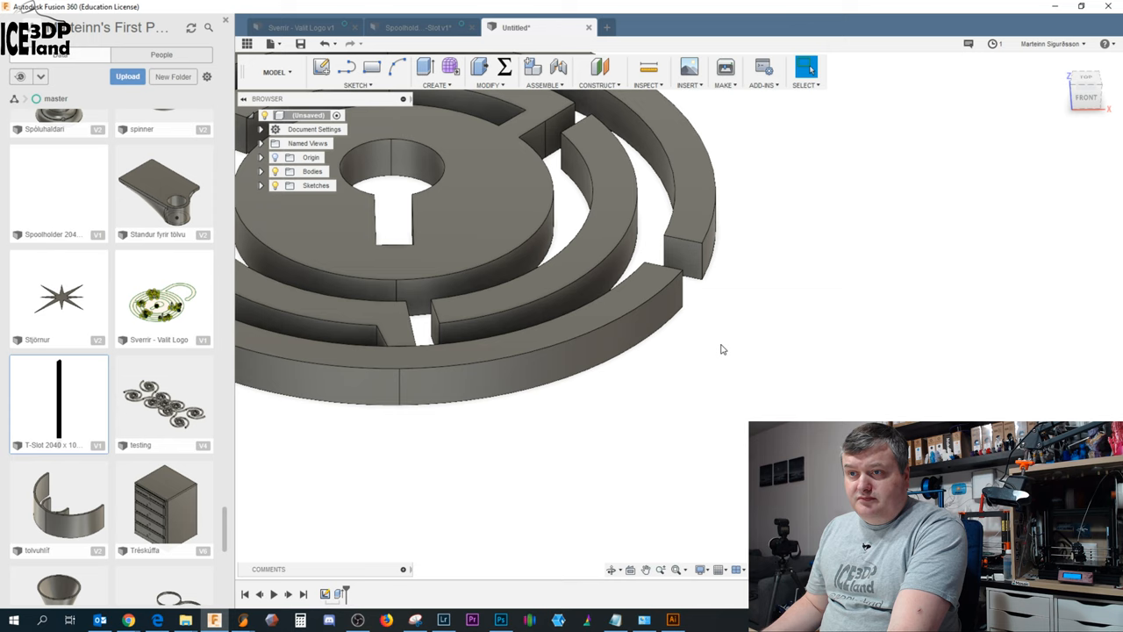
pyautogui.moveTo(689, 259)
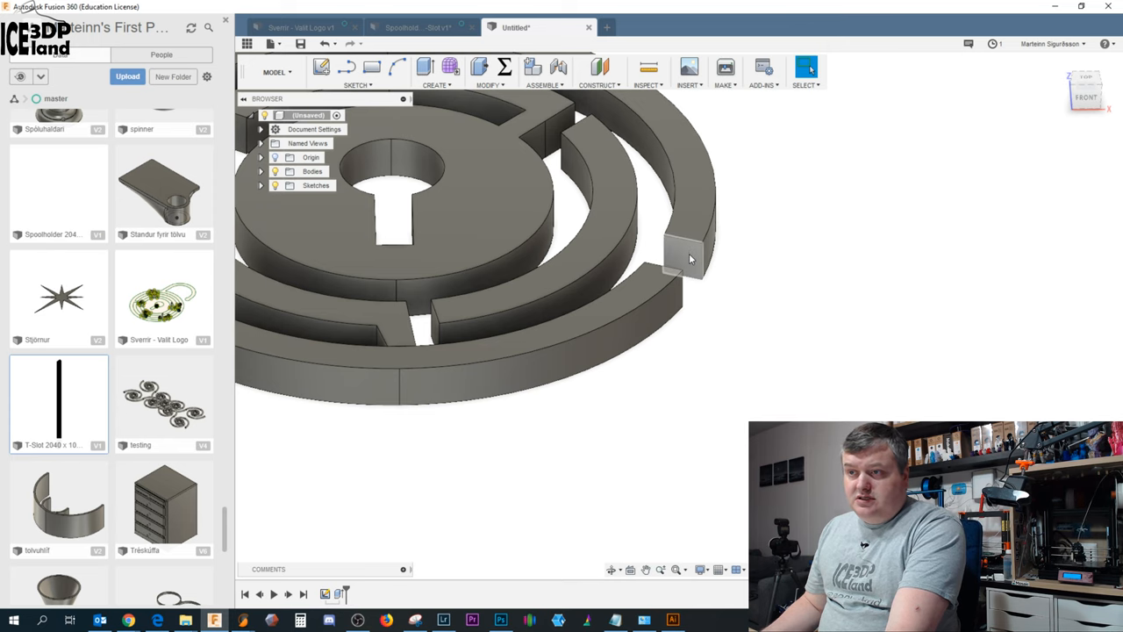
pyautogui.moveTo(676, 250)
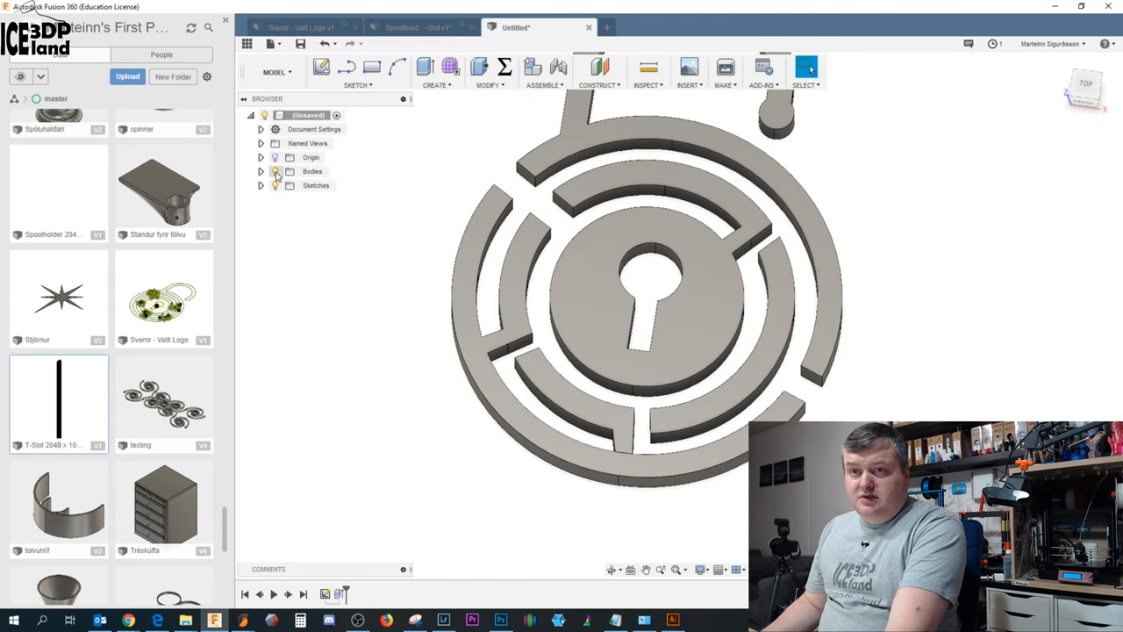
pyautogui.click(261, 171)
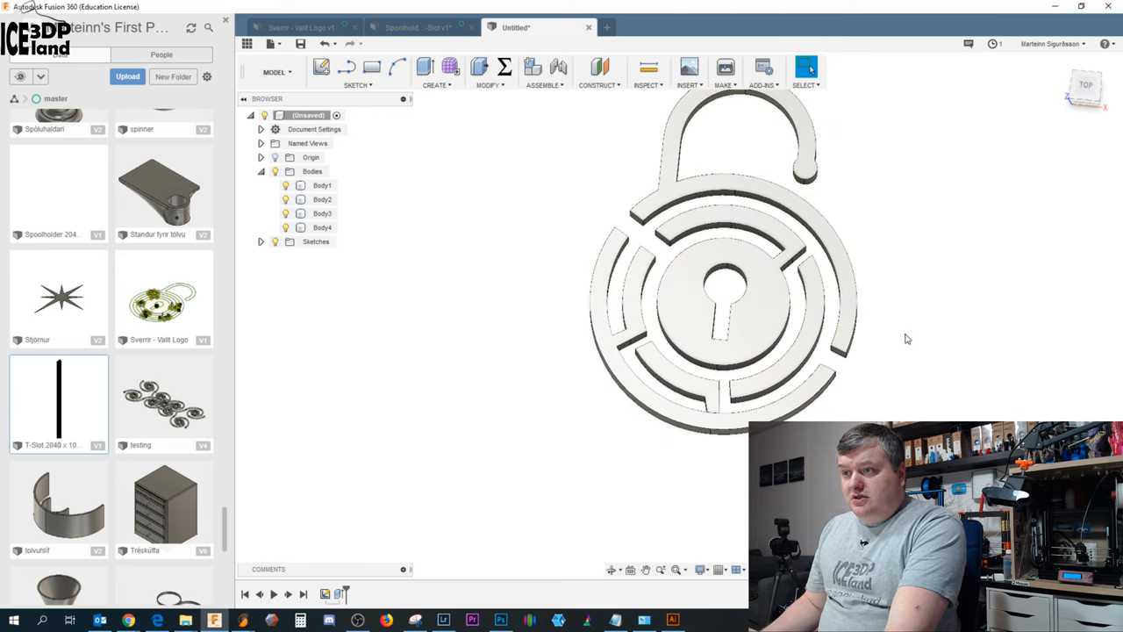
pyautogui.click(725, 69)
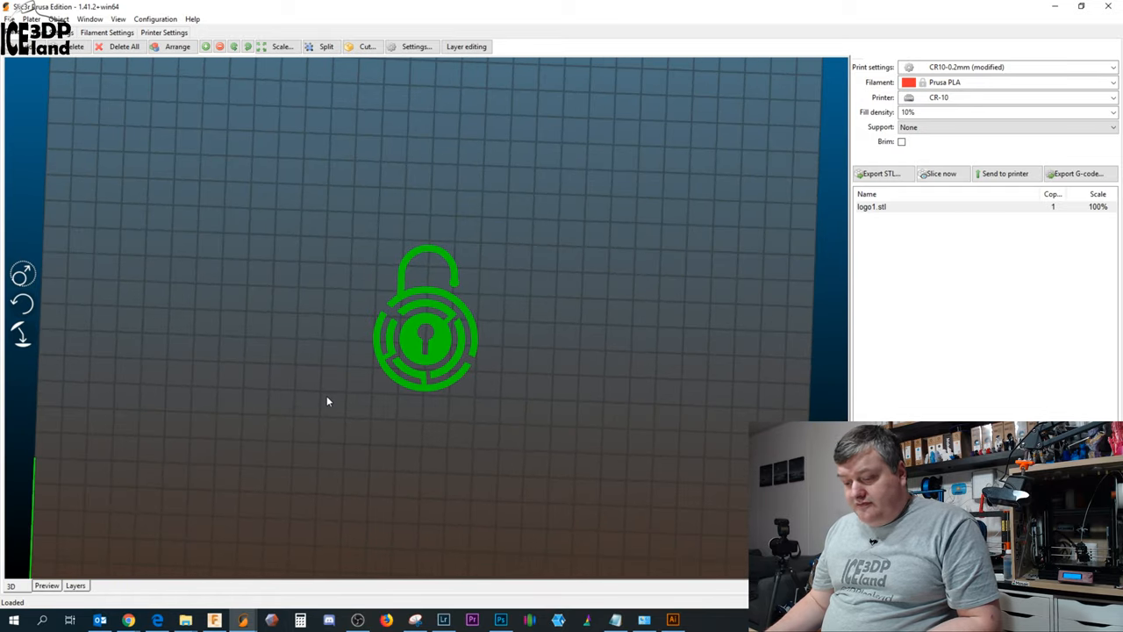
# Scale the padlock logo uniformly, first to 200% and then to 600%
pyautogui.rightClick(426, 316)
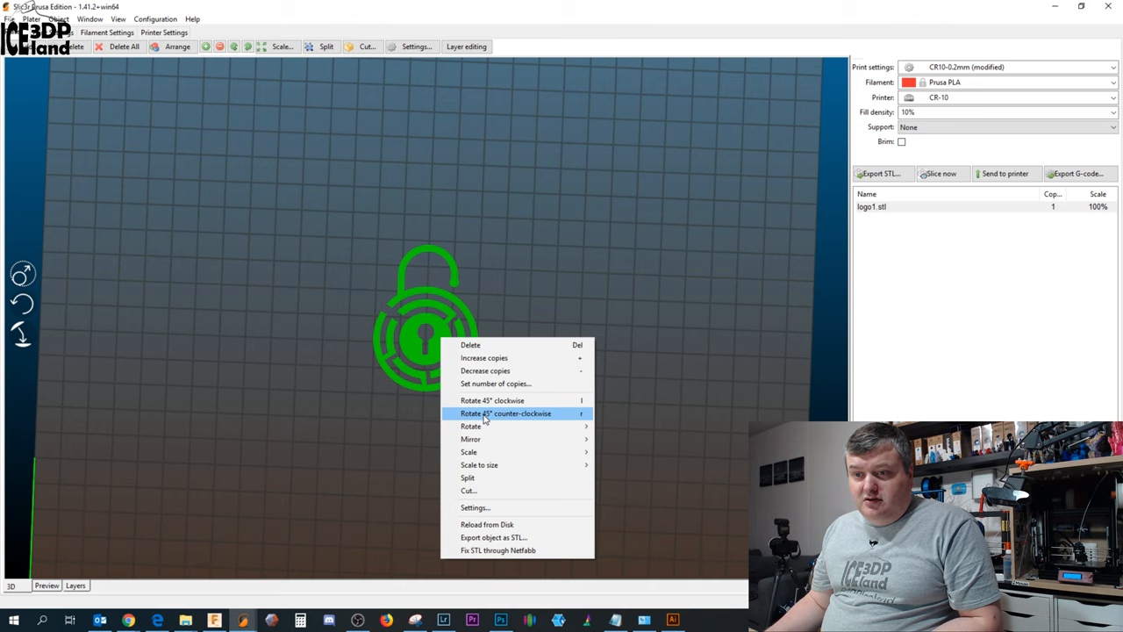
pyautogui.click(468, 452)
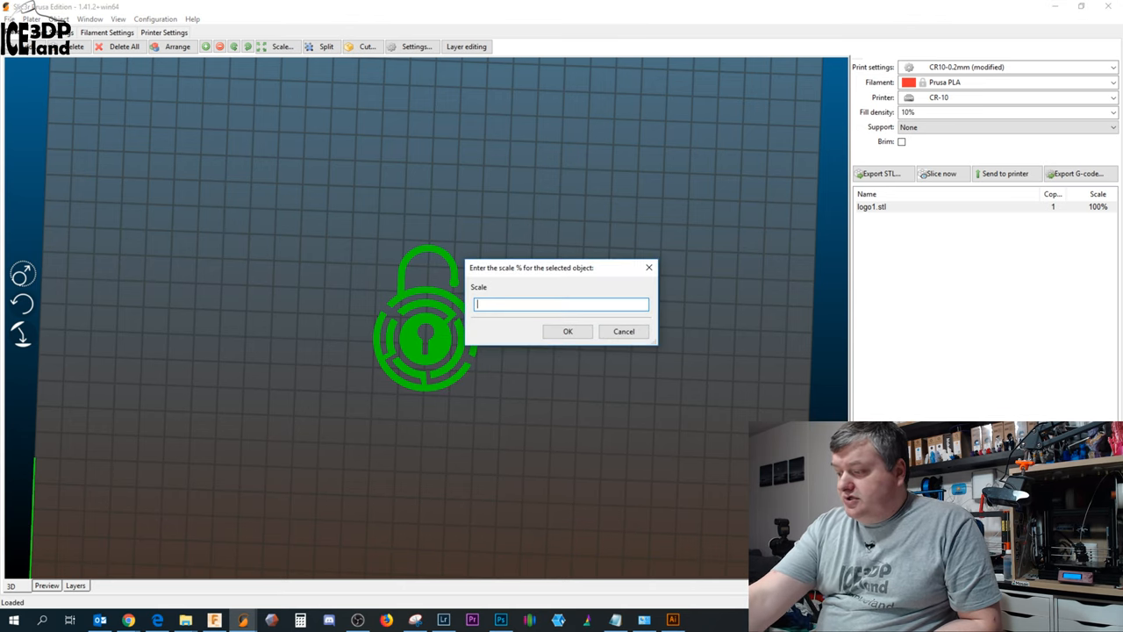
pyautogui.click(568, 331)
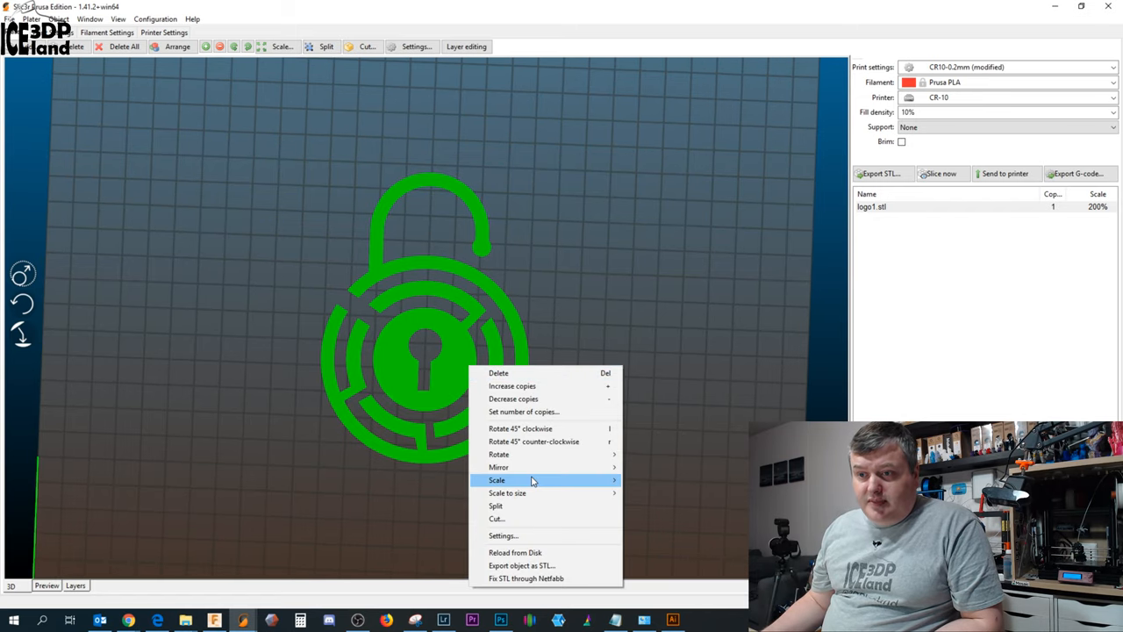
pyautogui.click(497, 480)
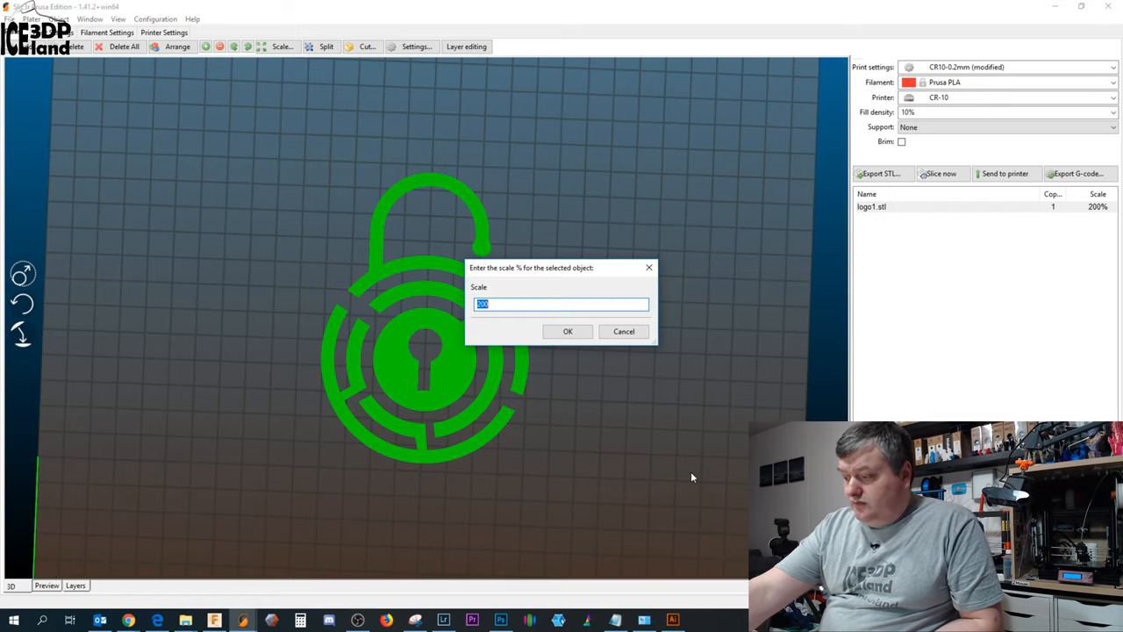
pyautogui.click(567, 331)
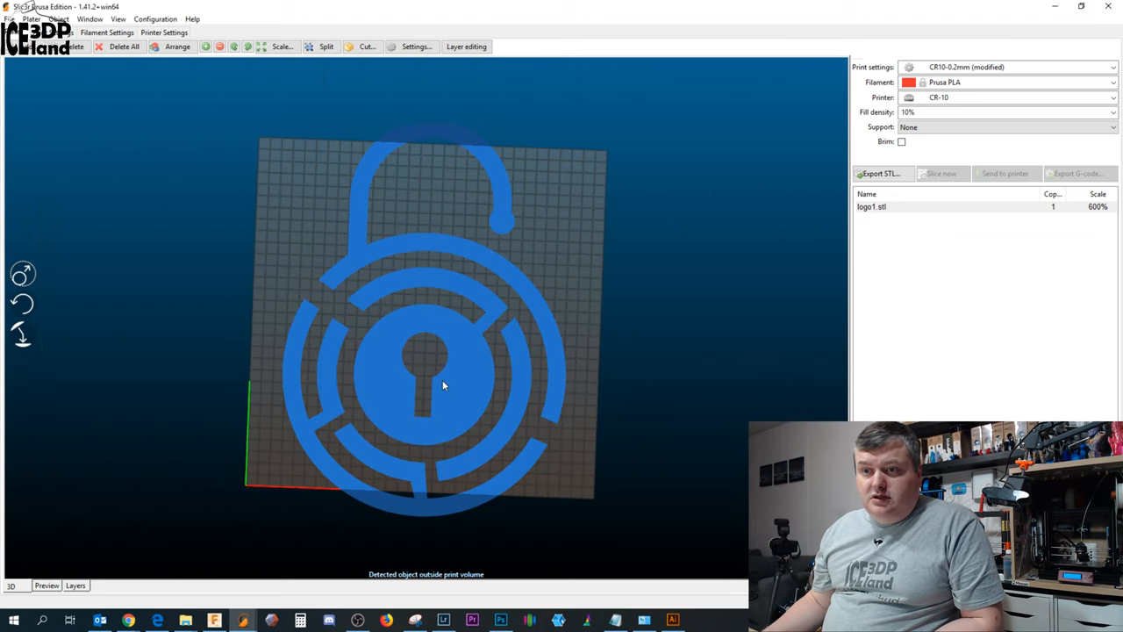
# Scale the logo uniformly to the bed's maximum size, about 474%
pyautogui.rightClick(443, 386)
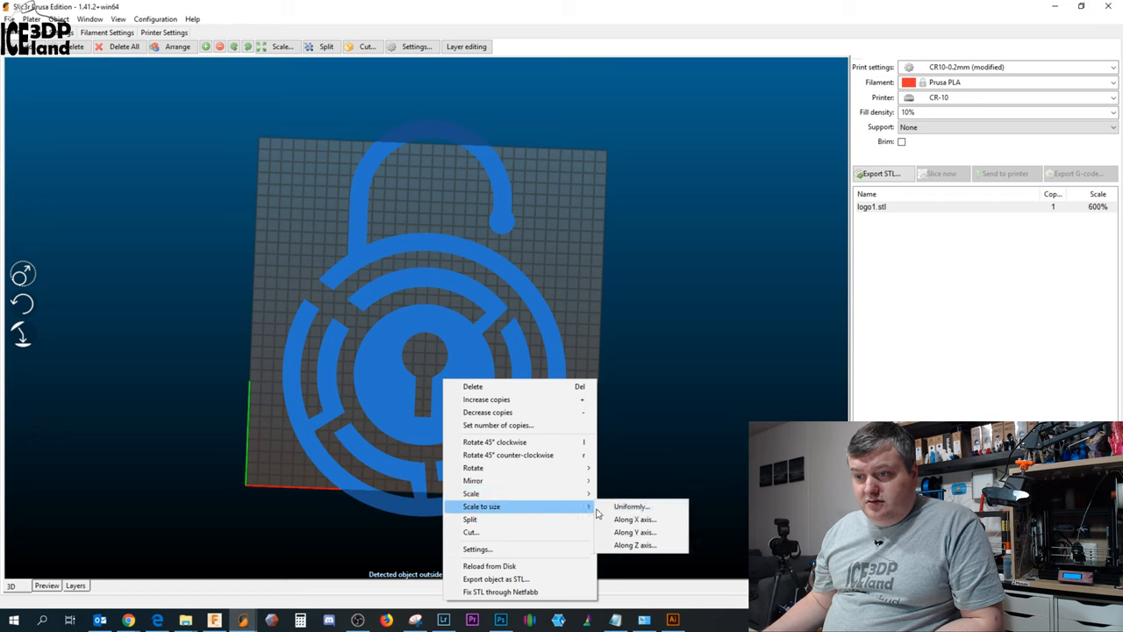
pyautogui.click(631, 506)
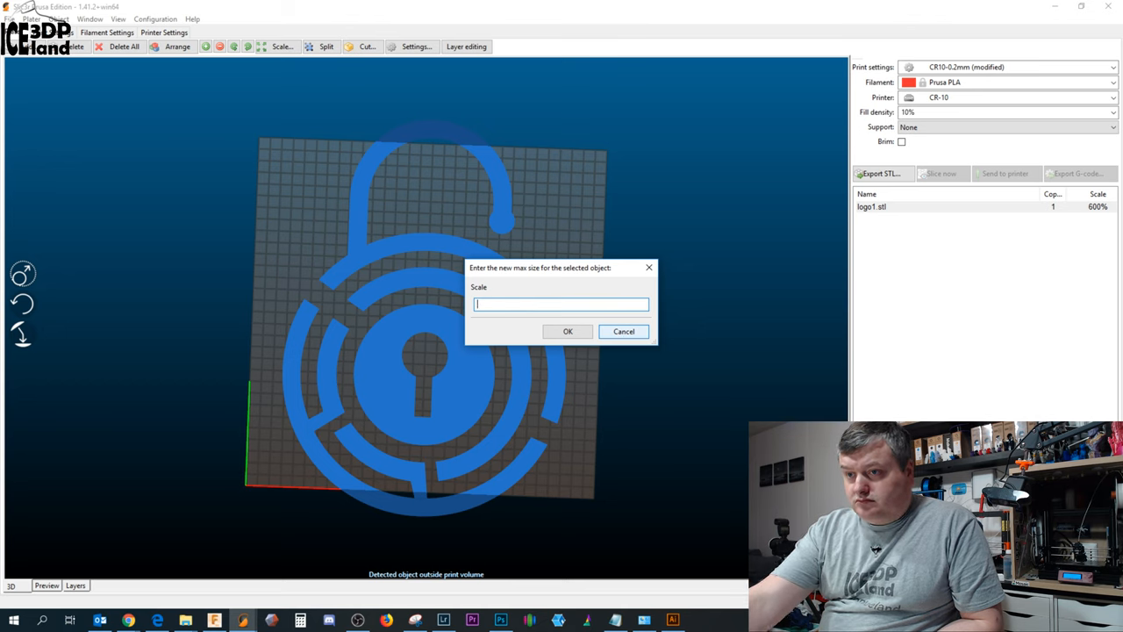
pyautogui.click(567, 331)
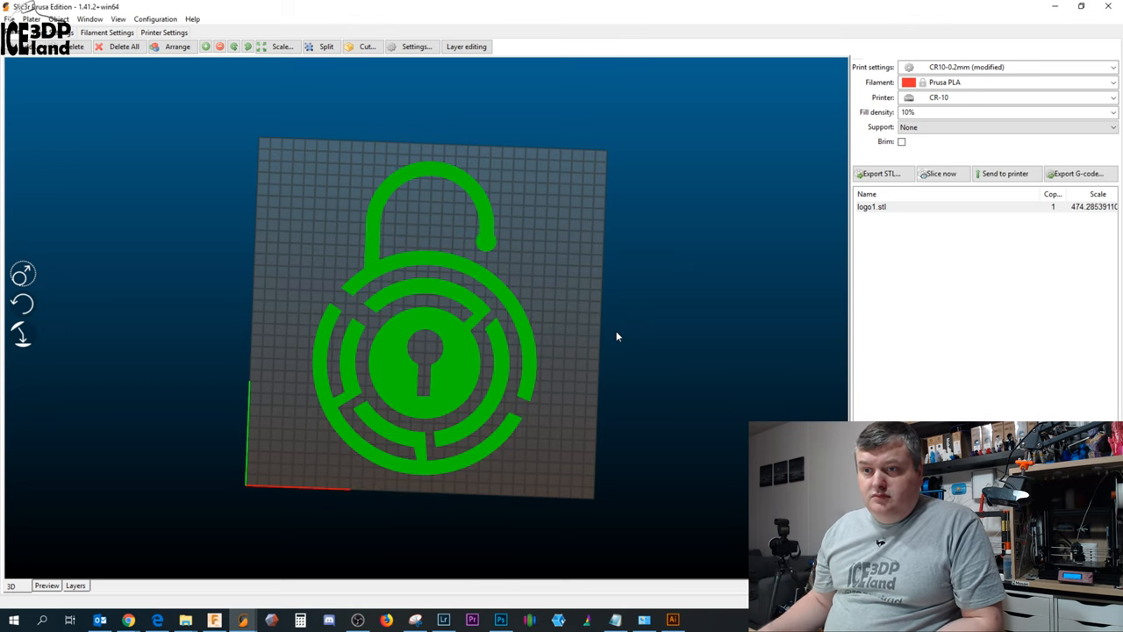
pyautogui.moveTo(617, 336); pyautogui.dragTo(588, 322)
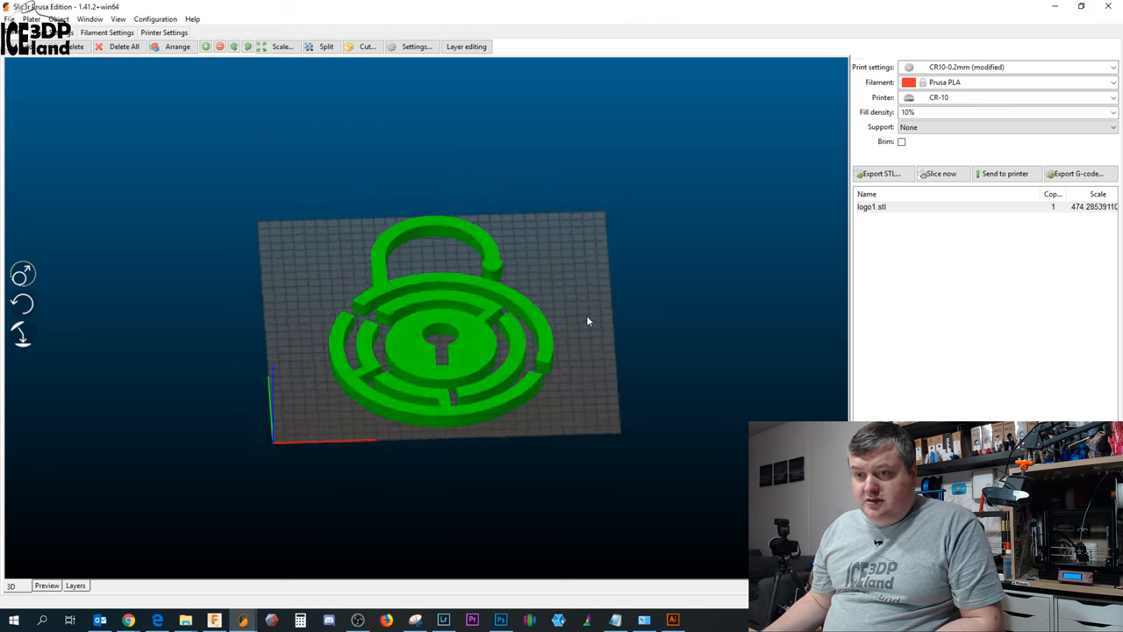
pyautogui.scroll(3)
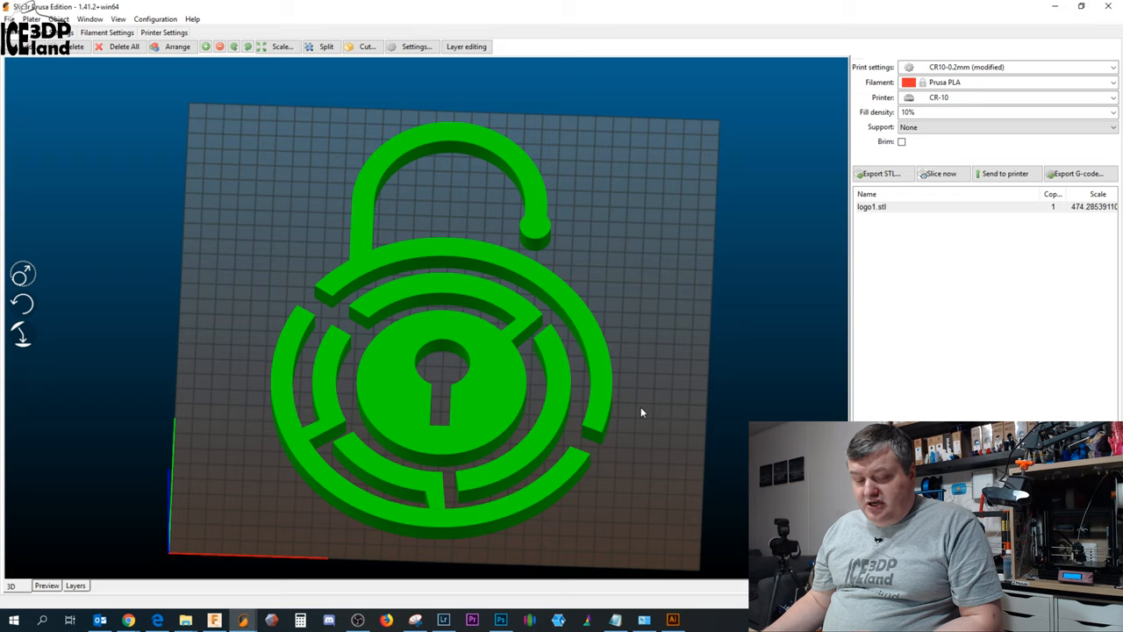
pyautogui.moveTo(720, 320)
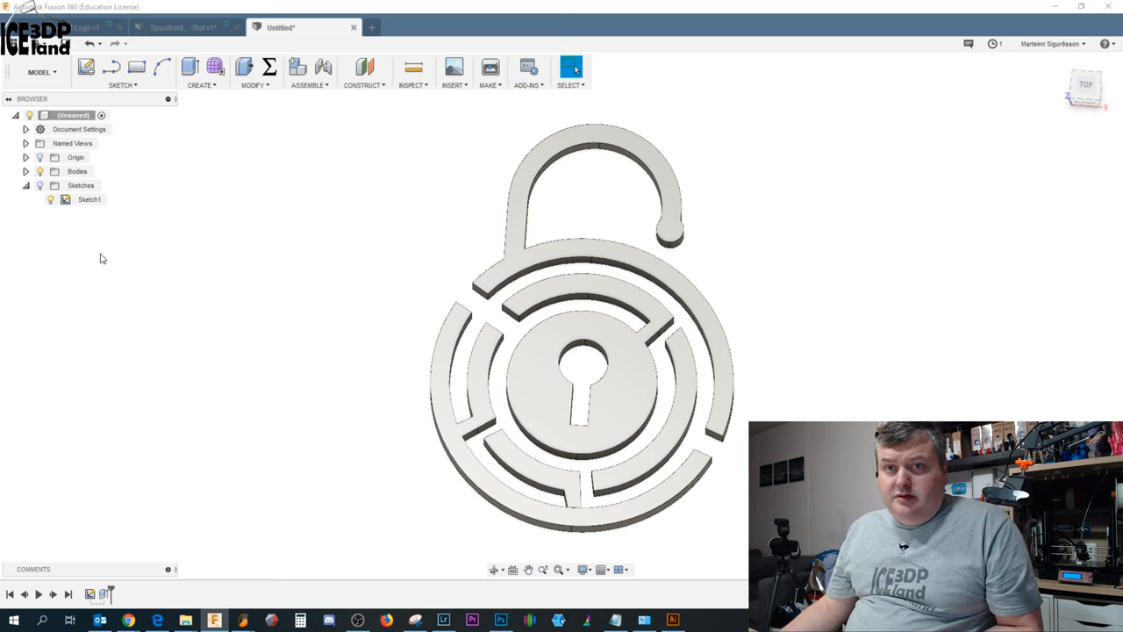
pyautogui.moveTo(42, 219)
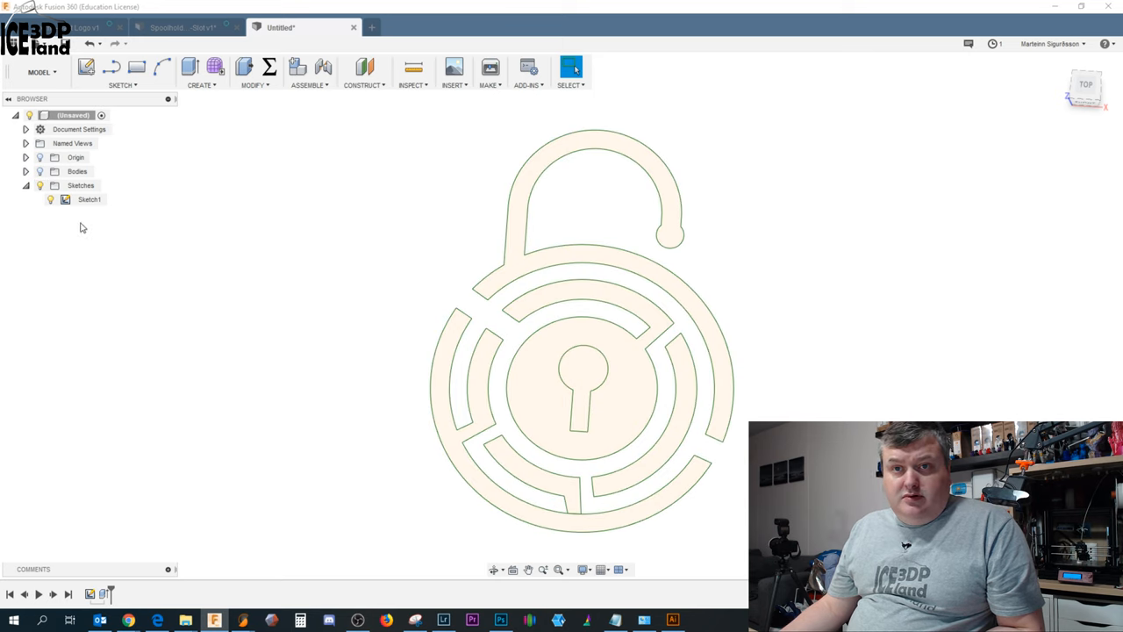
# Edit the padlock sketch and draw short lines spanning gaps between the maze rings
pyautogui.rightClick(90, 199)
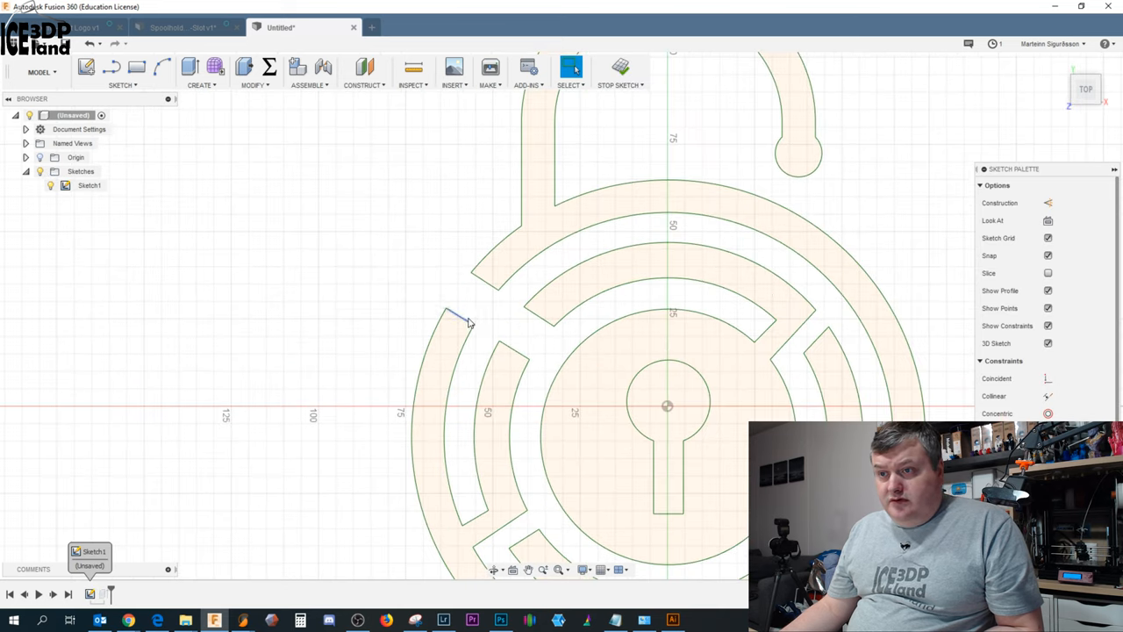
pyautogui.scroll(3)
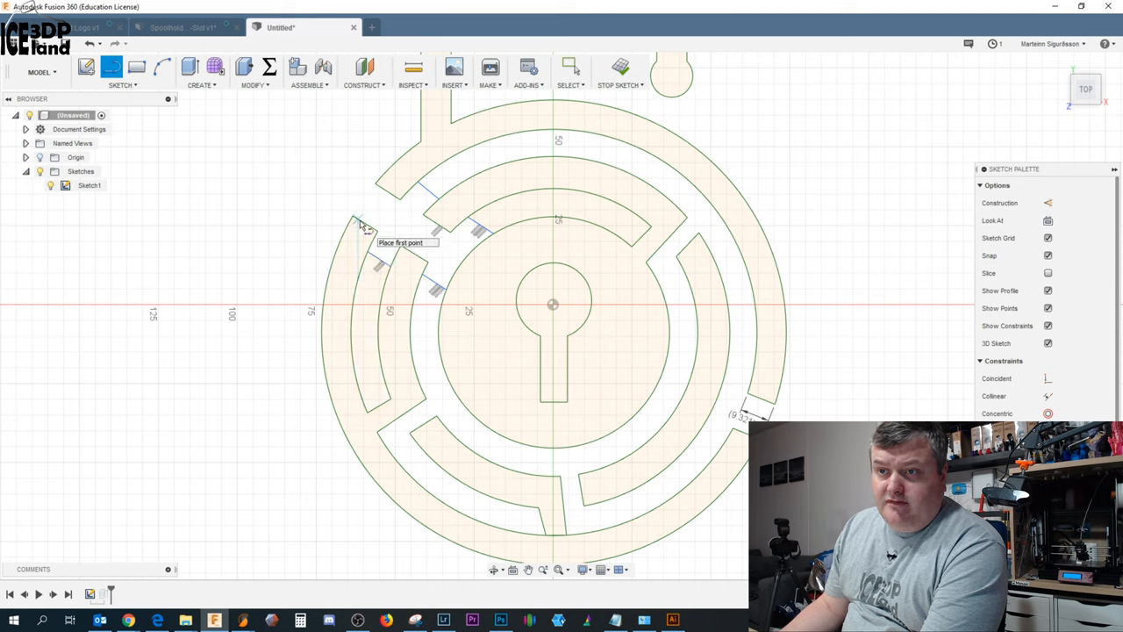
pyautogui.moveTo(596, 226)
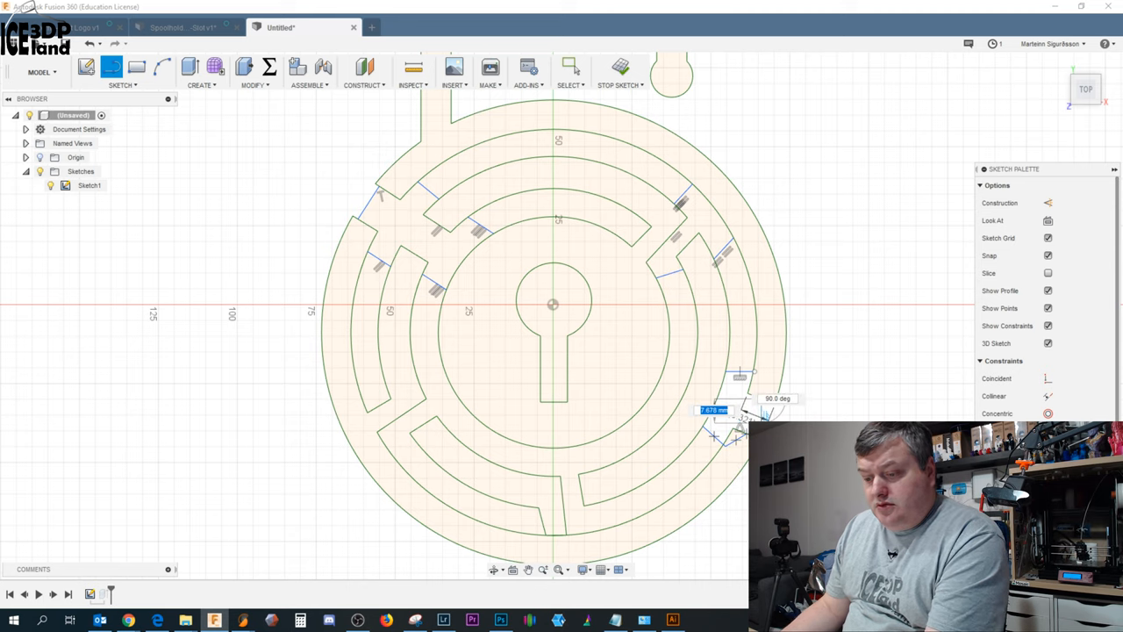
pyautogui.click(571, 67)
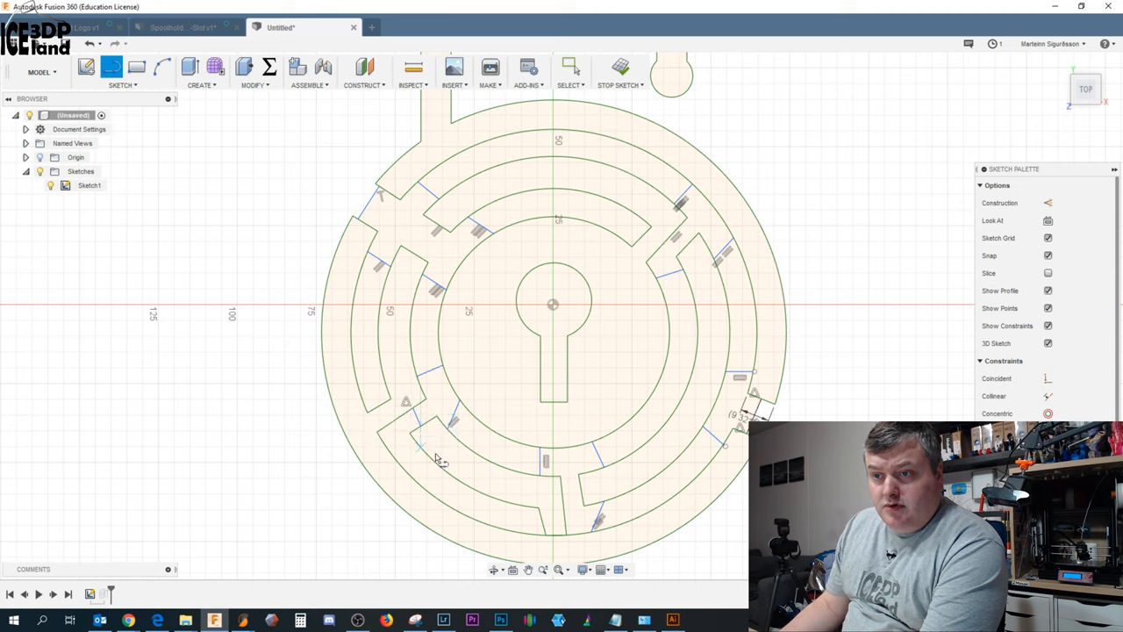
pyautogui.moveTo(421, 217)
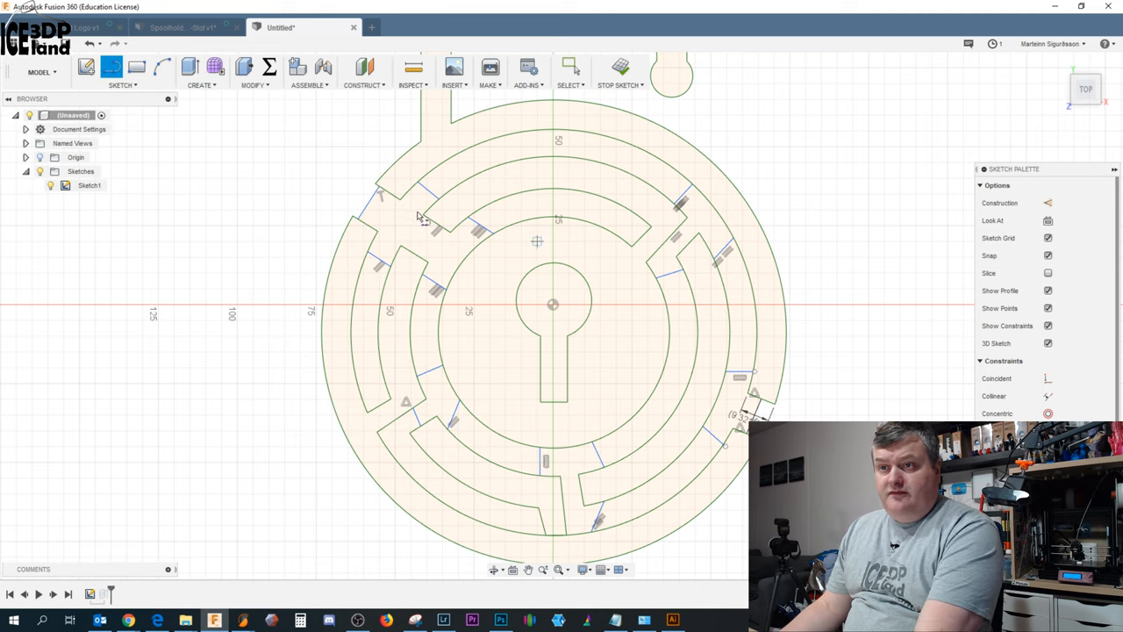
pyautogui.moveTo(623, 248)
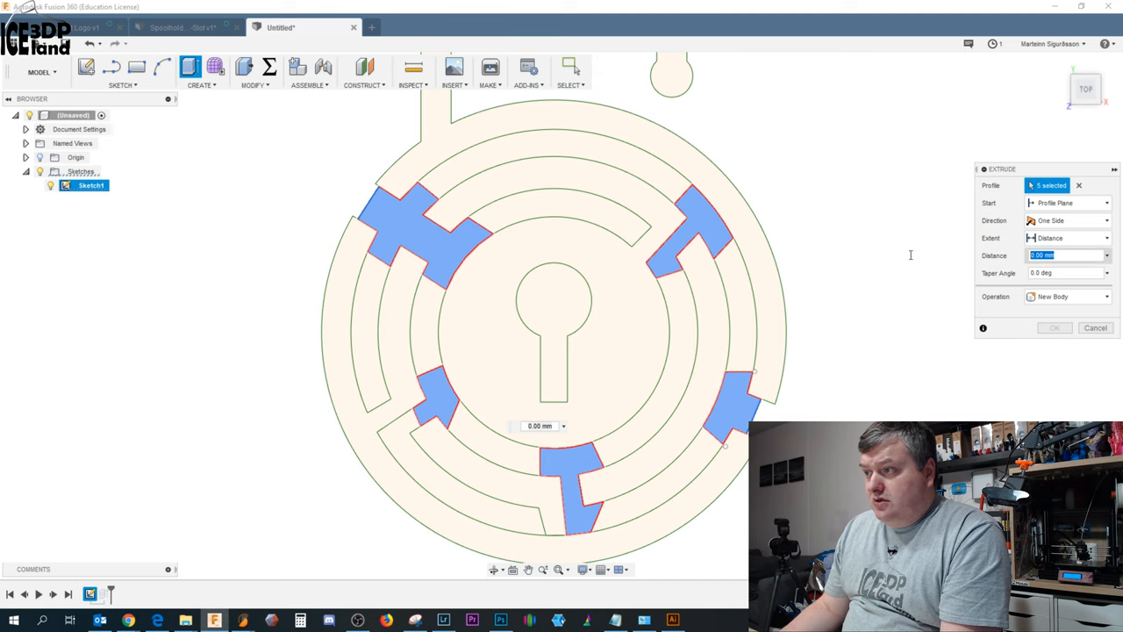
# Extrude the five bridge profiles 2 mm as new bodies, giving nine bodies
pyautogui.write('2')
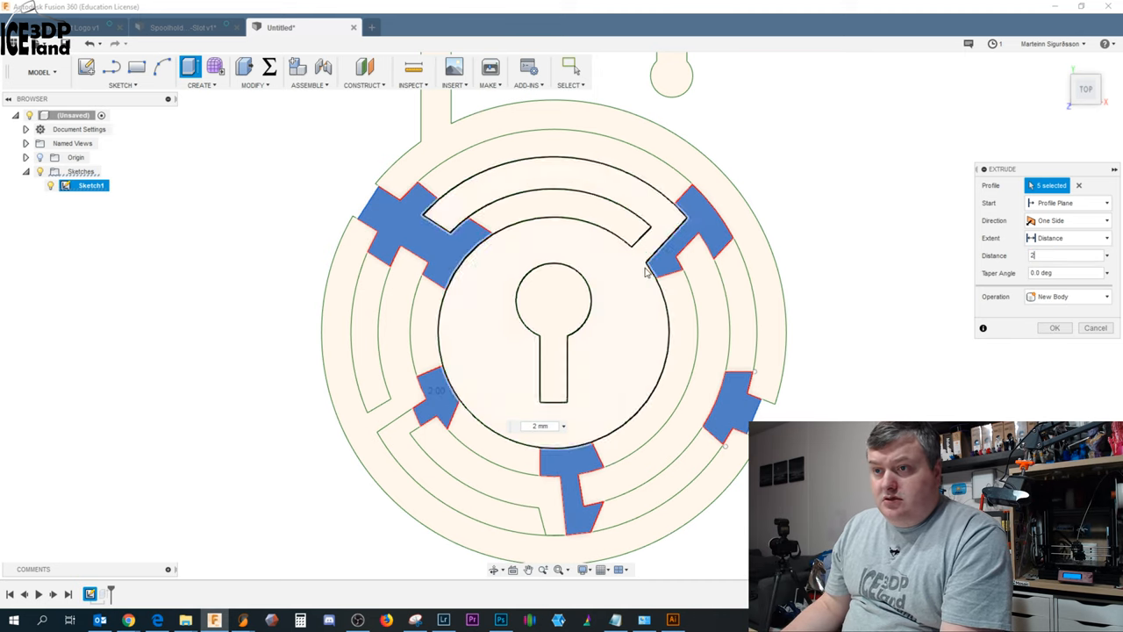
pyautogui.click(1055, 328)
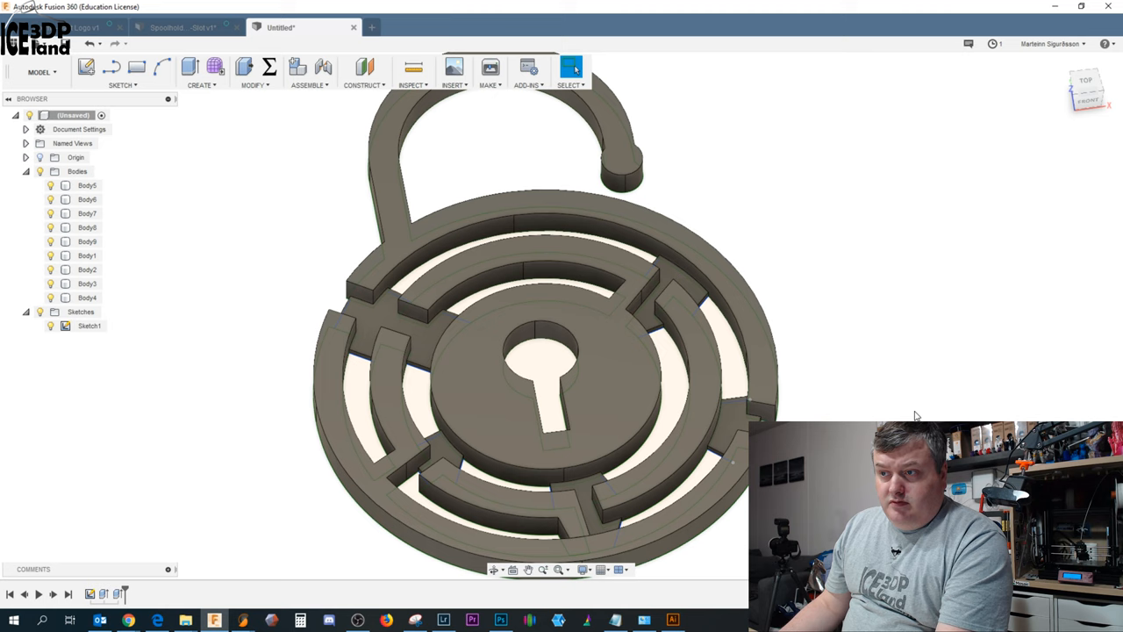
pyautogui.moveTo(826, 378)
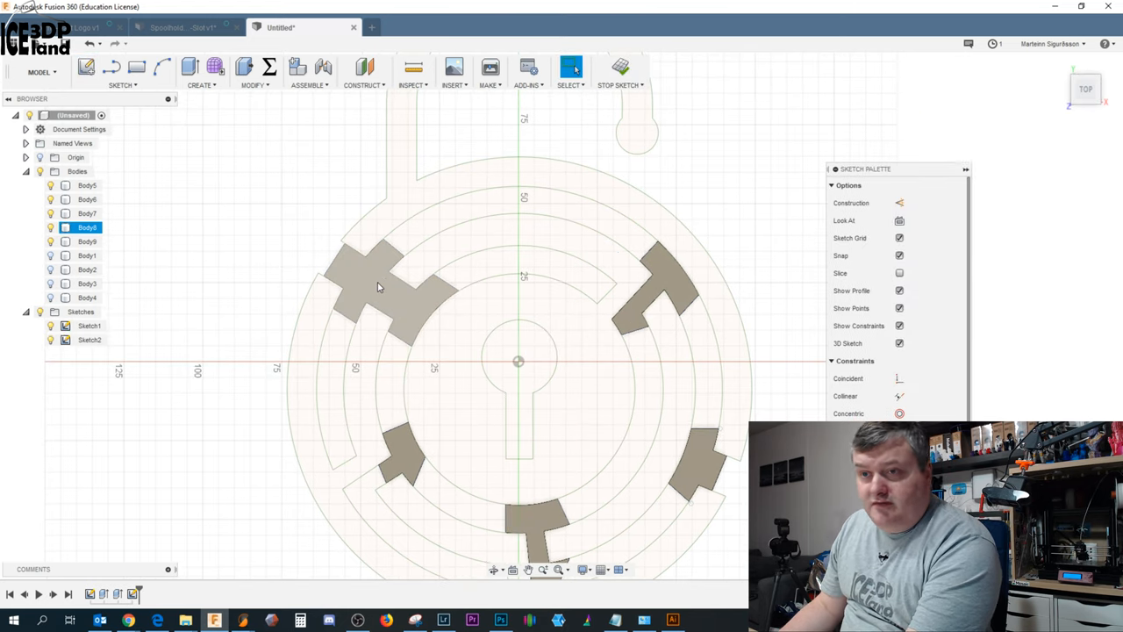
# Offset the five spacer outlines by 0.15 mm with the Offset tool
pyautogui.click(382, 290)
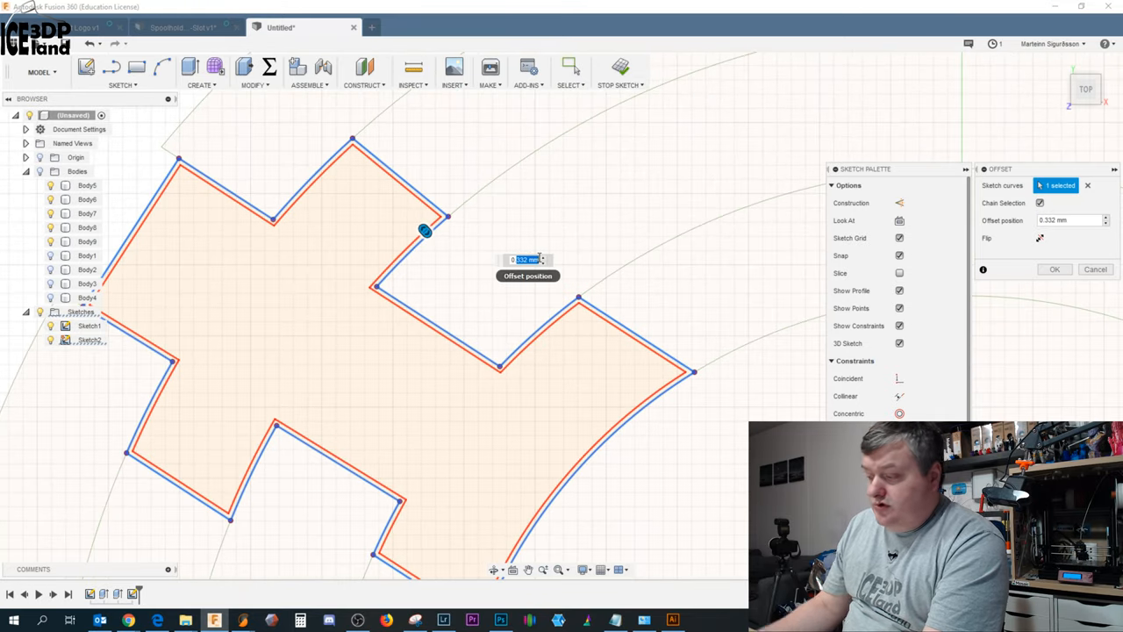
pyautogui.write('0.15')
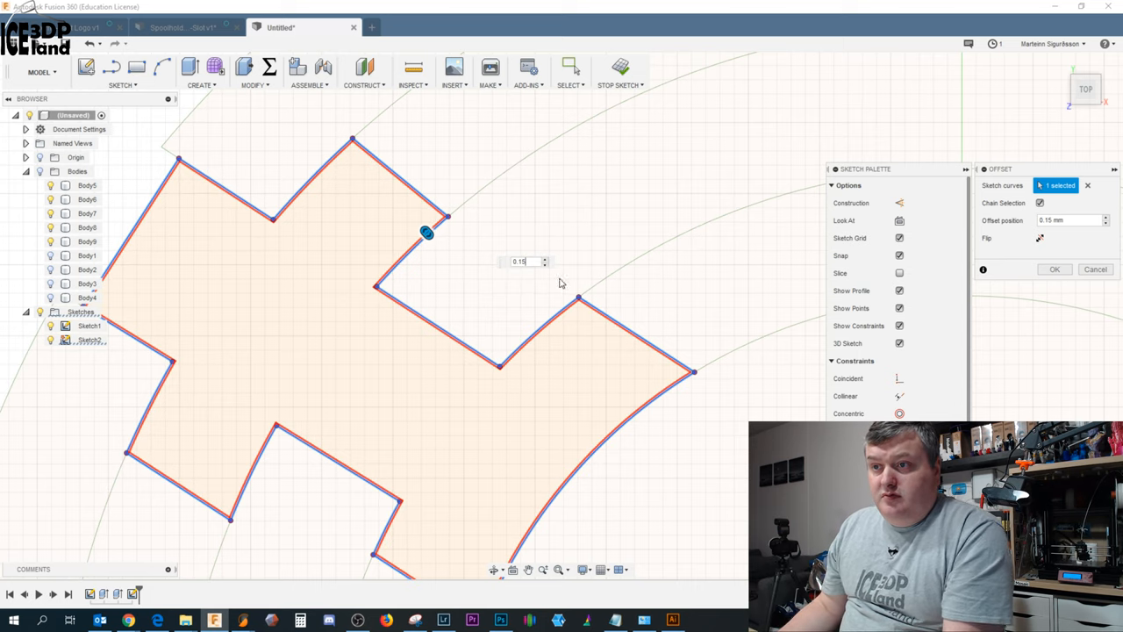
pyautogui.click(1055, 270)
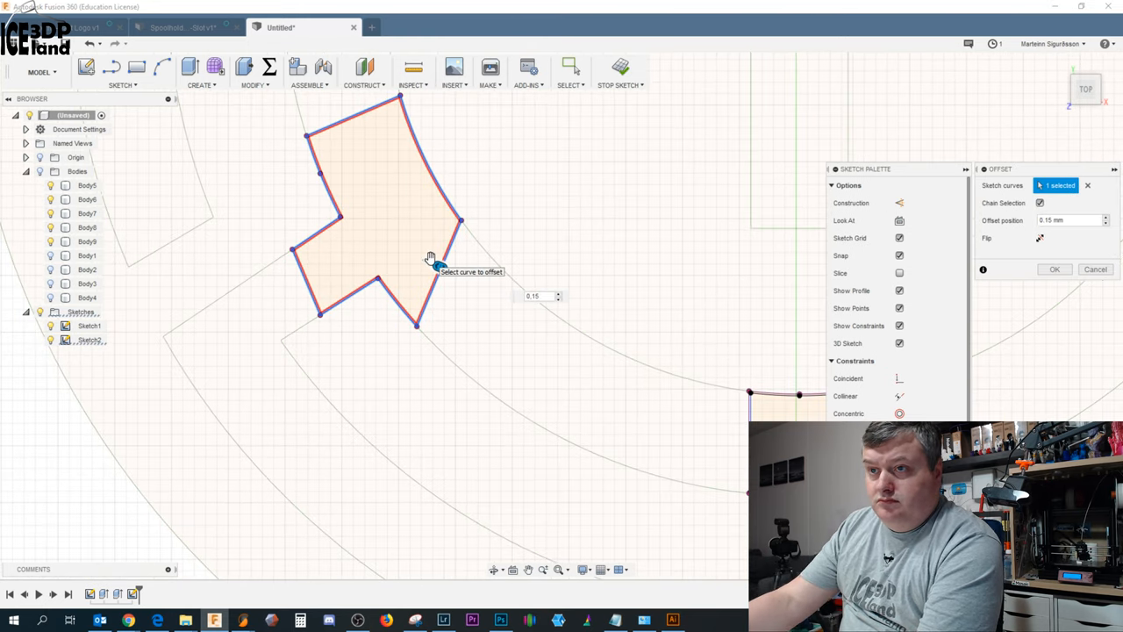
pyautogui.click(1055, 268)
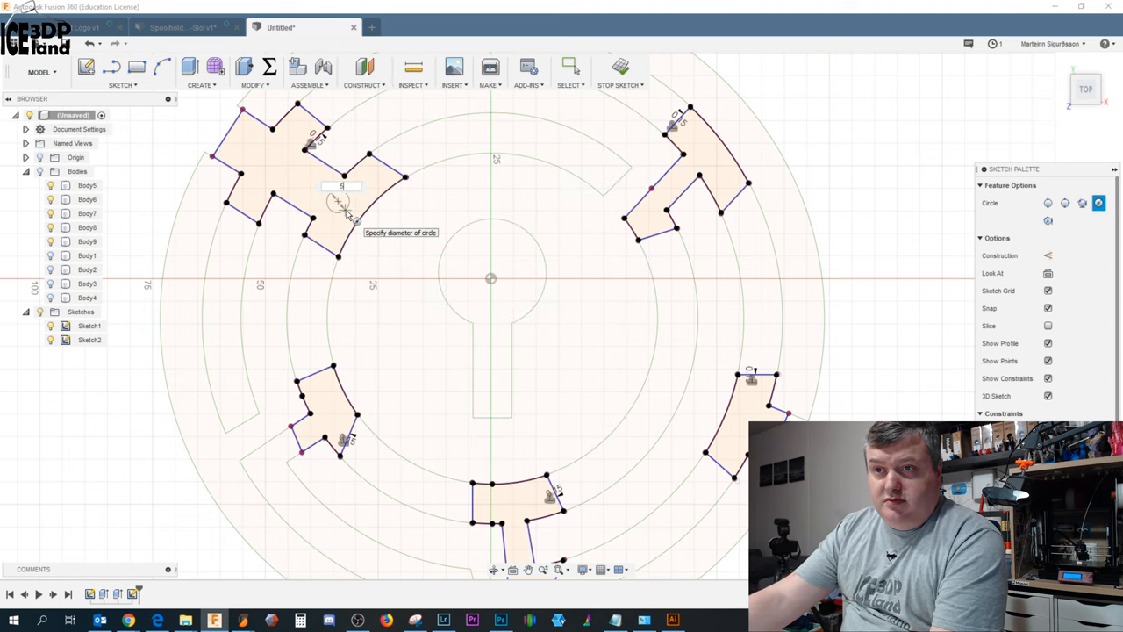
# Draw 5 mm circles inside the spacer pieces, including the upper-right one
pyautogui.click(571, 68)
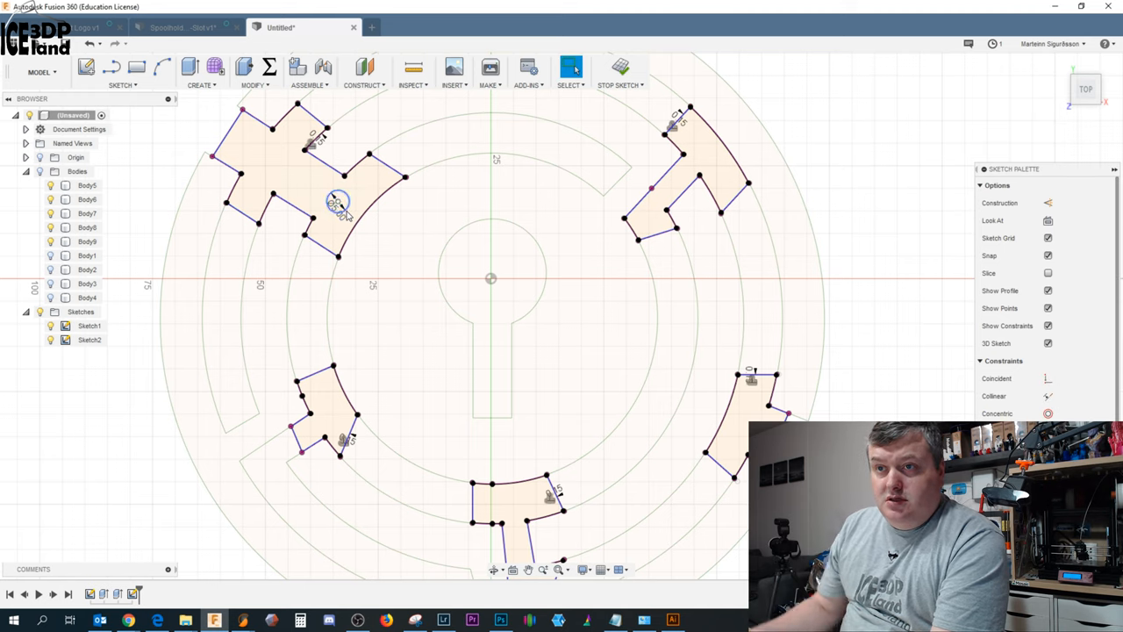
pyautogui.click(571, 68)
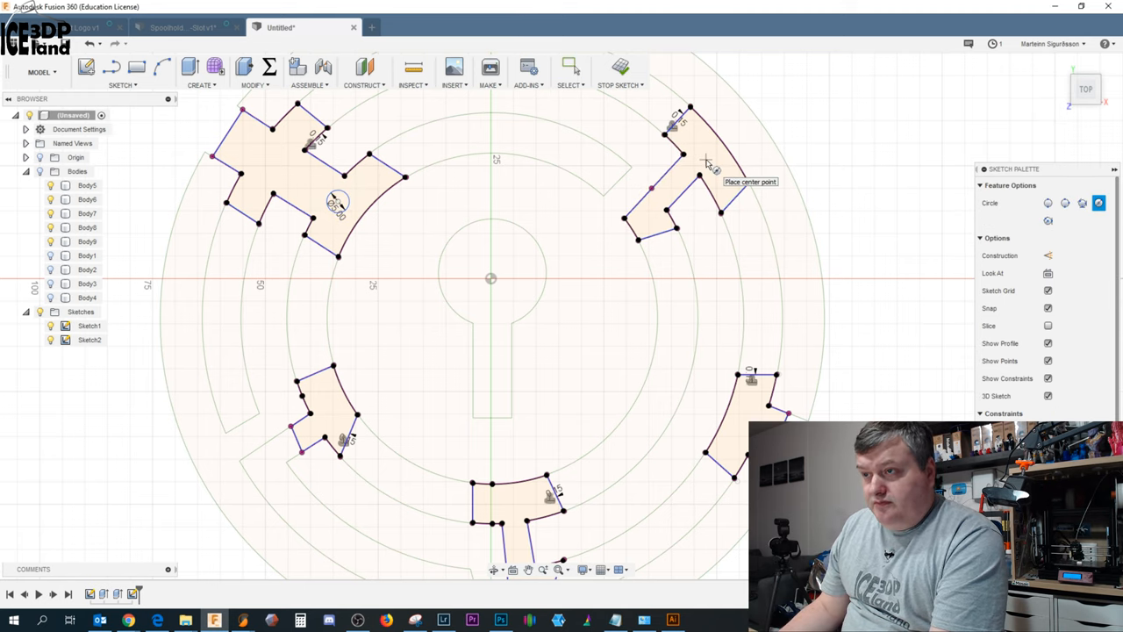
pyautogui.click(704, 158)
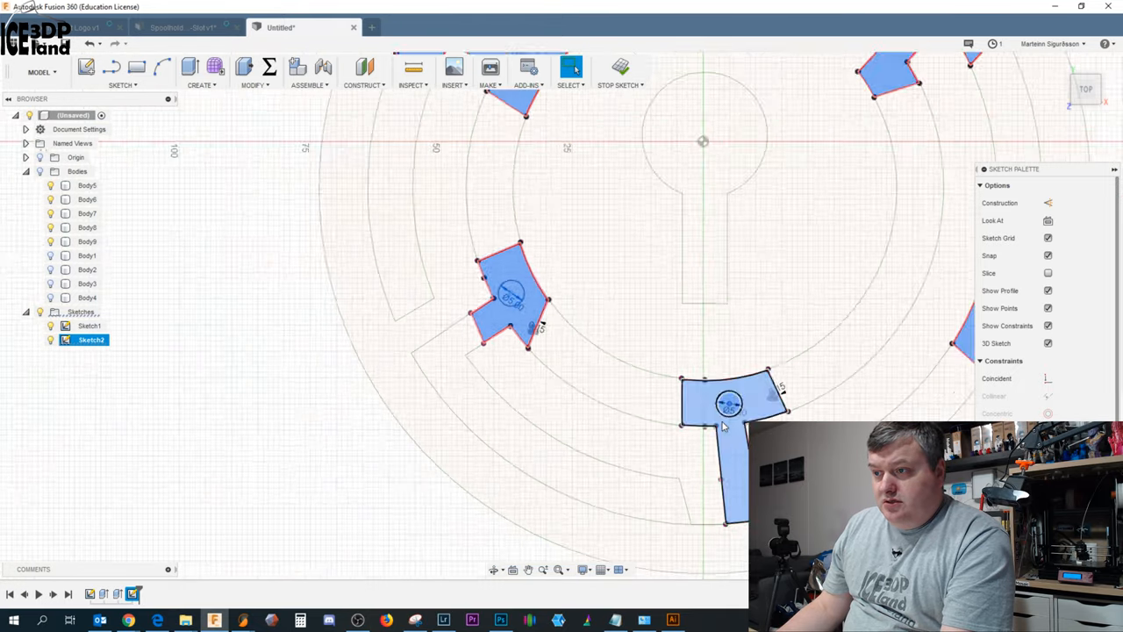
# Extrude the selected offset spacer profiles 2 mm as five new bodies
pyautogui.click(190, 67)
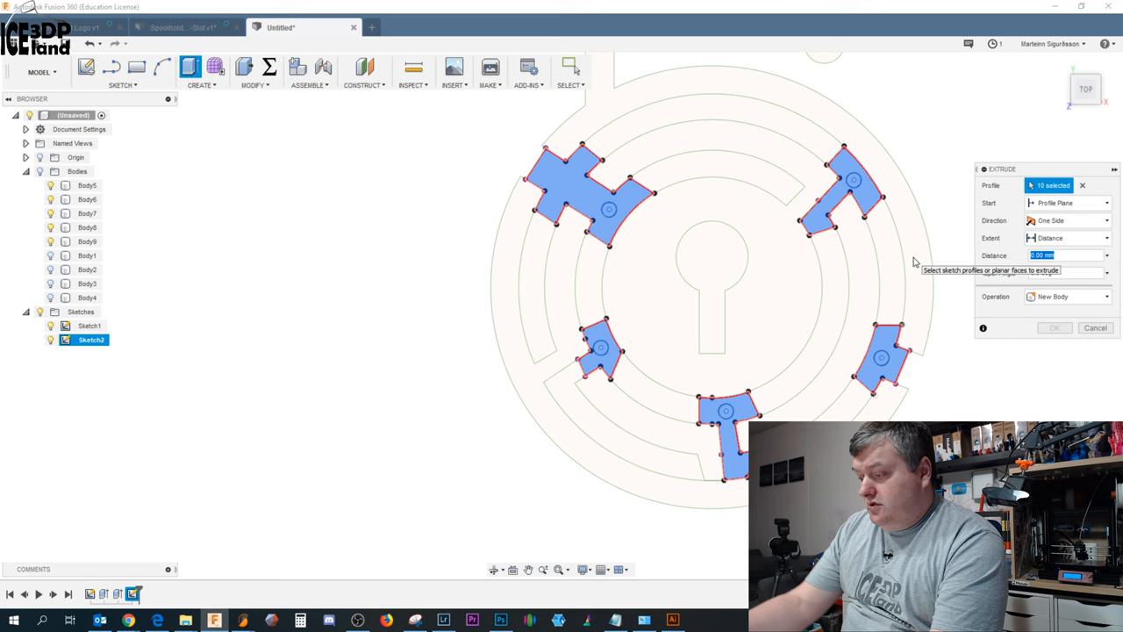
pyautogui.write('1')
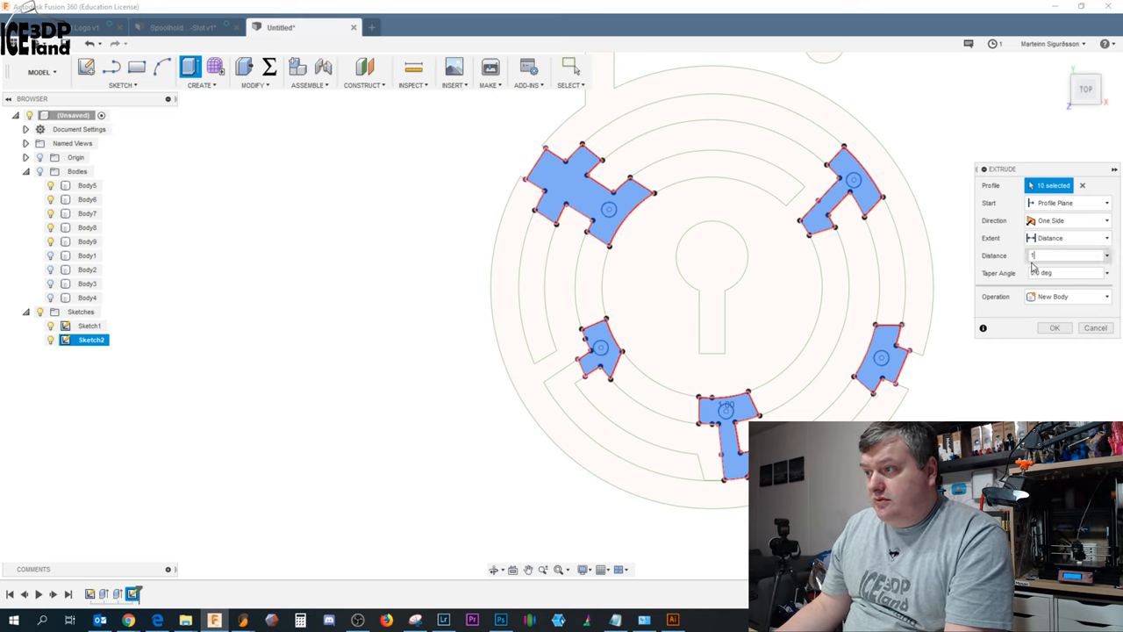
pyautogui.write('2')
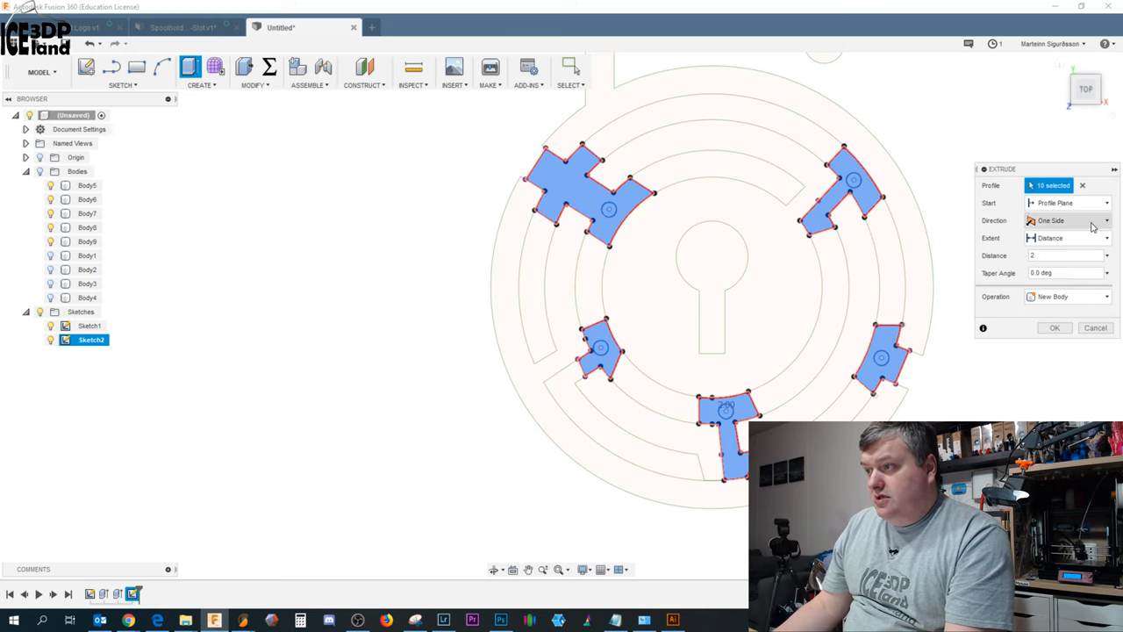
pyautogui.click(1054, 328)
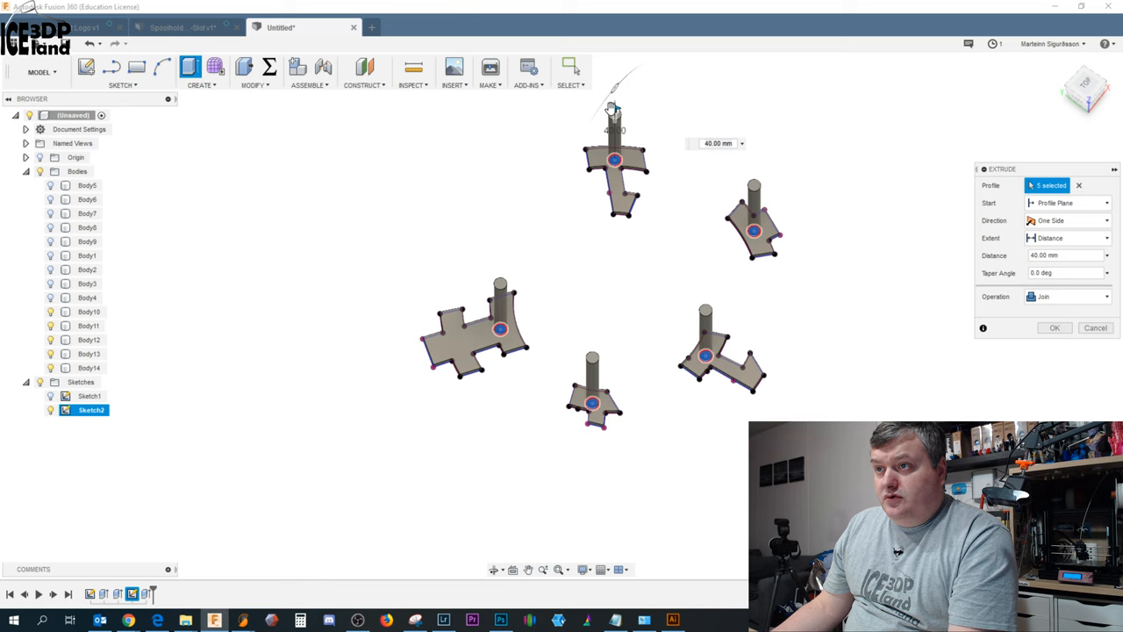
# Shorten the joined peg extrusion on the five circles from 40 mm to 15 mm
pyautogui.moveTo(614, 114); pyautogui.dragTo(614, 141)
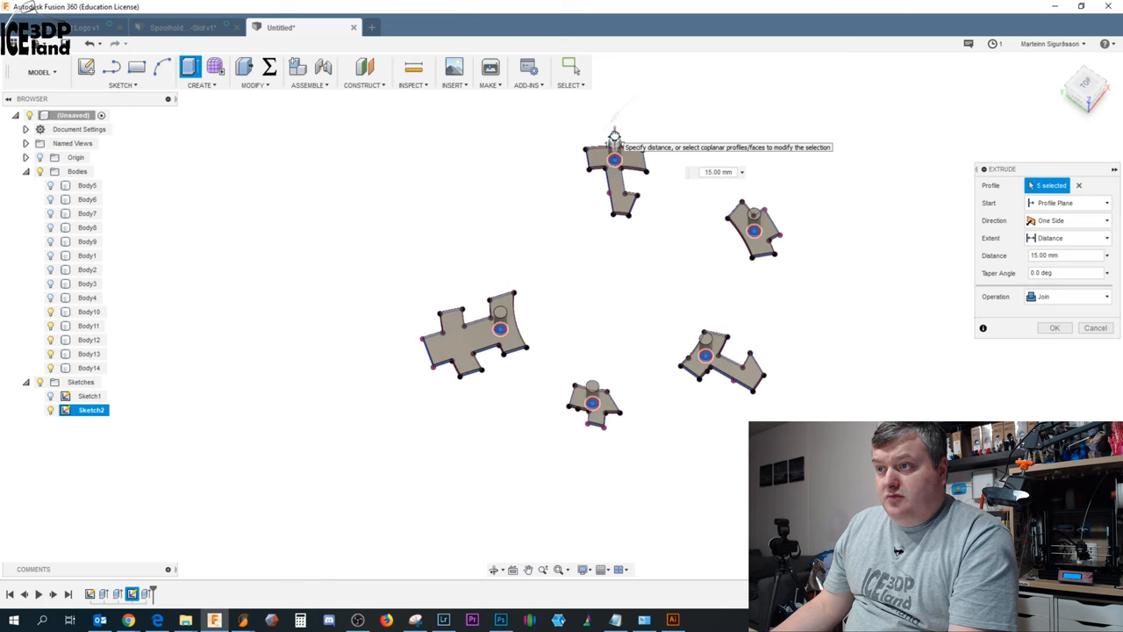